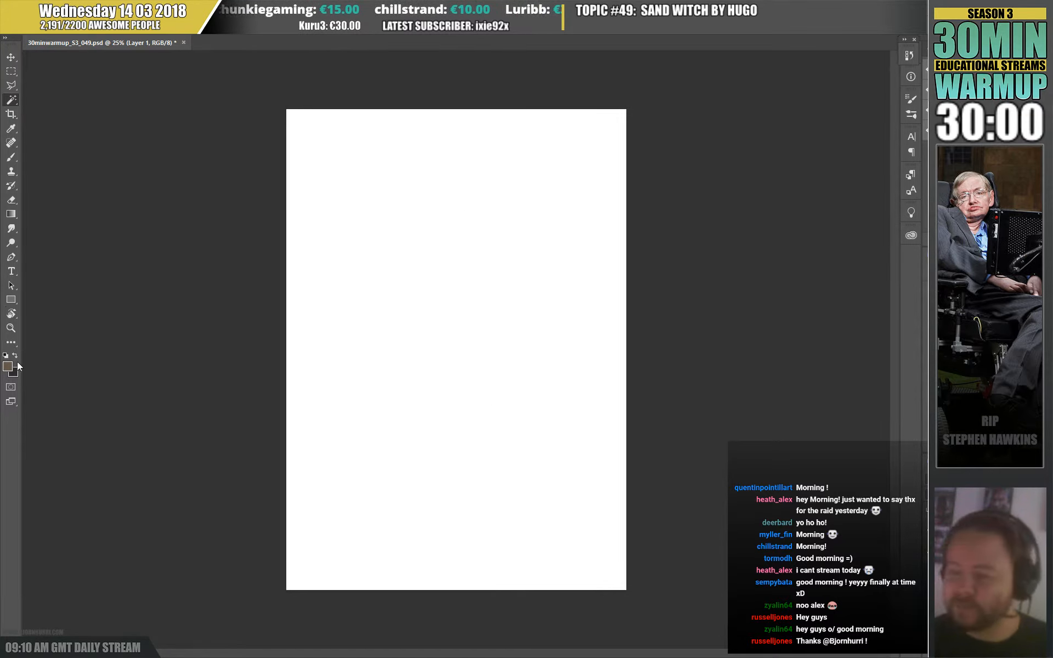
Choose muted greyish-brown #6b584b as the foreground colour for the base fill.
{"action": "left_click", "coordinate": [7, 365]}
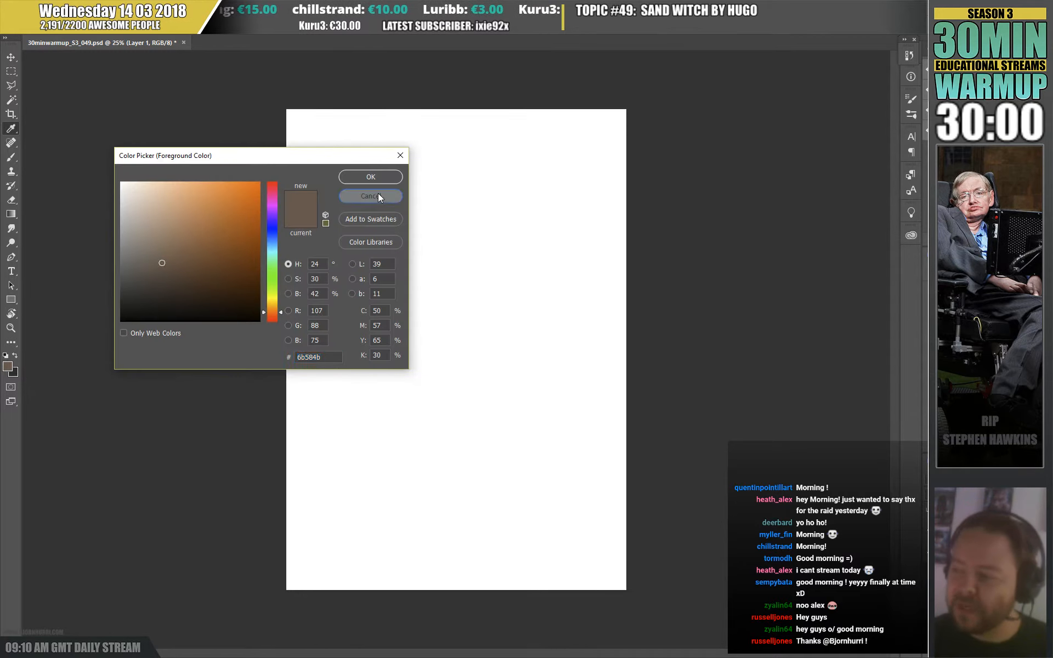
{"action": "left_click", "coordinate": [370, 176]}
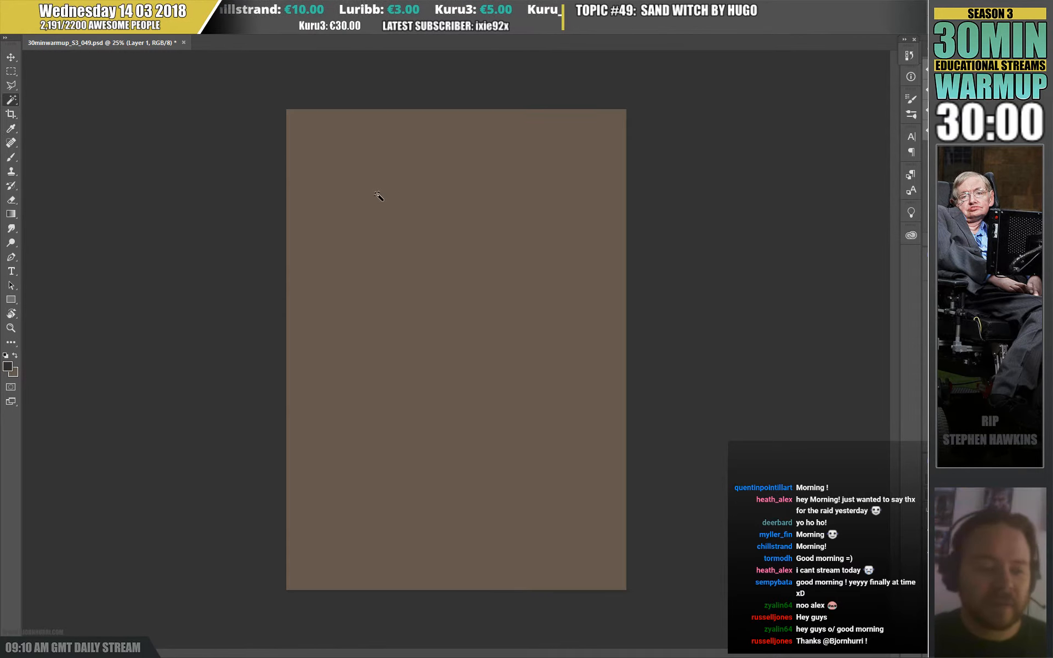
{"action": "mouse_move", "coordinate": [198, 274]}
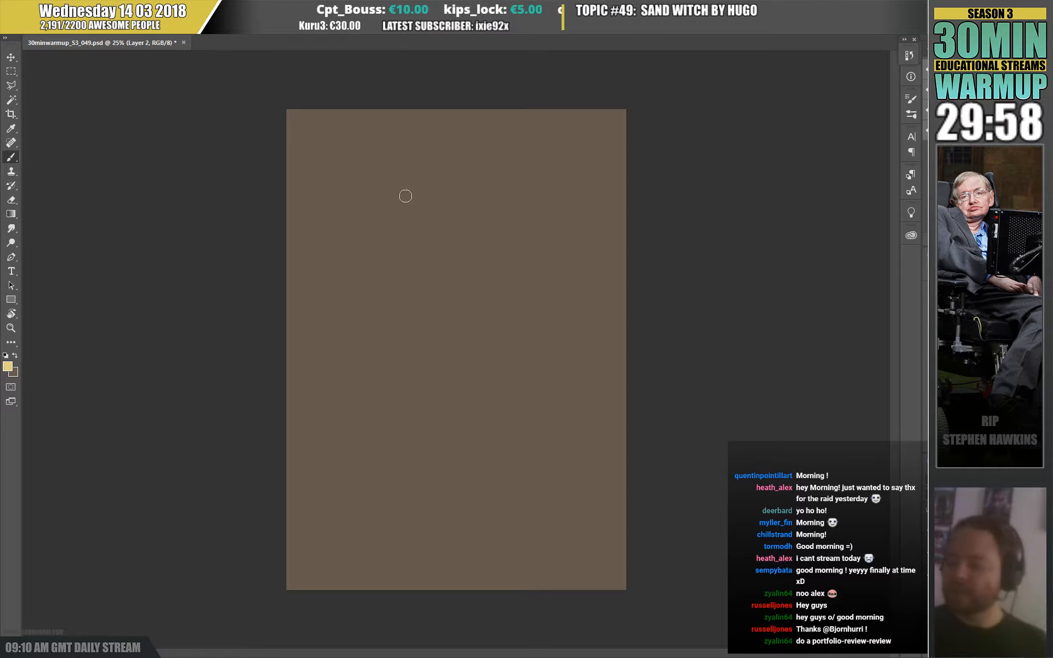
Block in the hood edge, soft glow and body with pale sandy-yellow strokes.
{"action": "left_click_drag", "start_coordinate": [392, 195], "coordinate": [435, 174]}
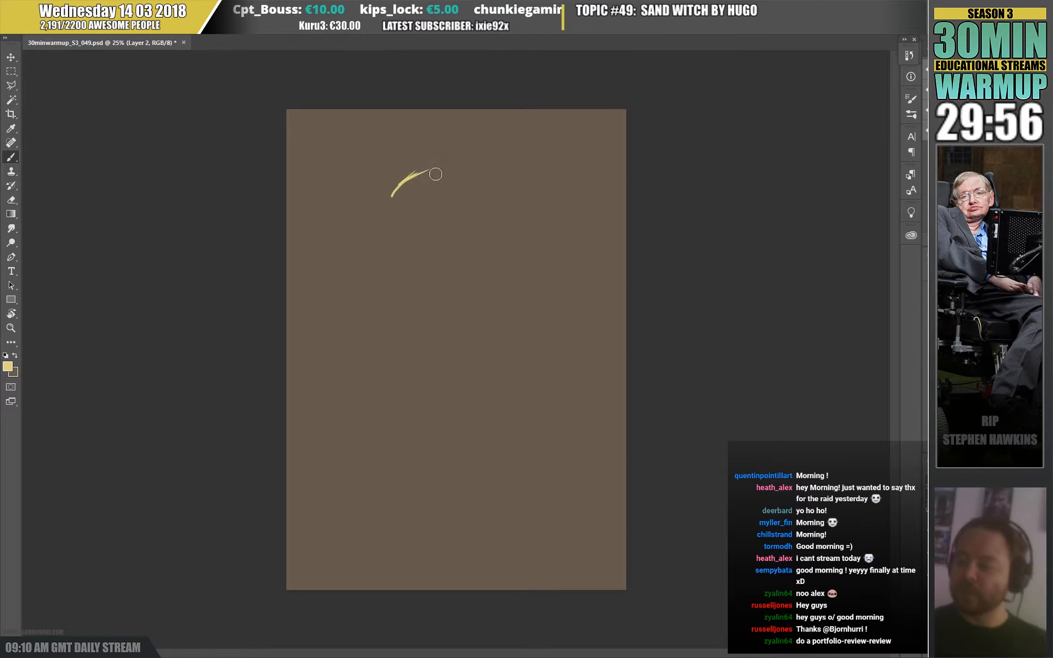
{"action": "left_click_drag", "start_coordinate": [434, 175], "coordinate": [487, 170]}
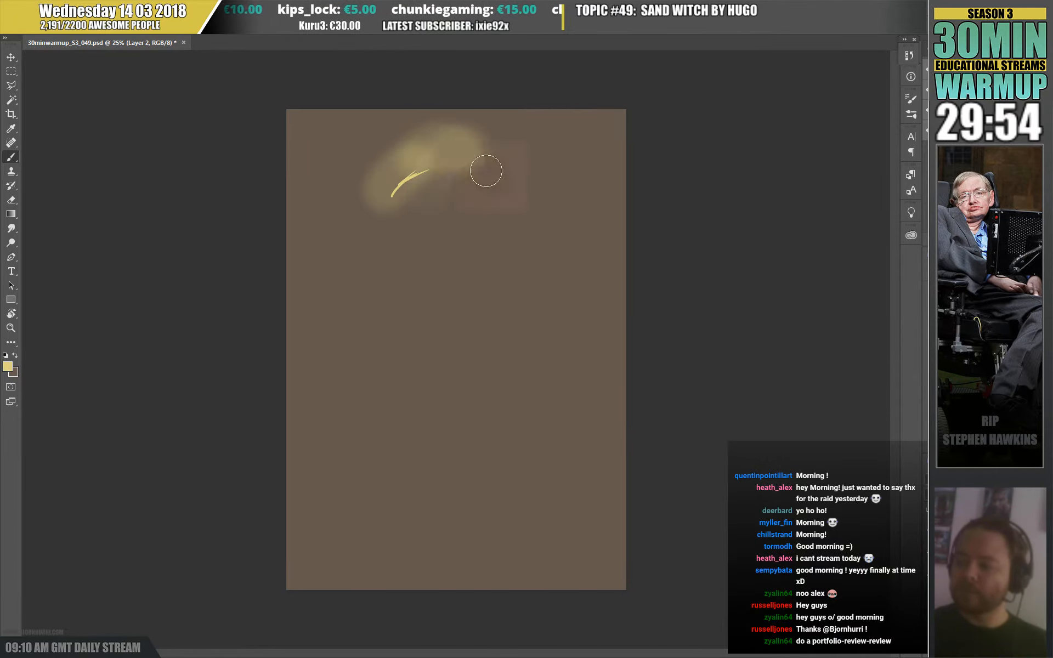
{"action": "left_click_drag", "start_coordinate": [487, 170], "coordinate": [446, 537]}
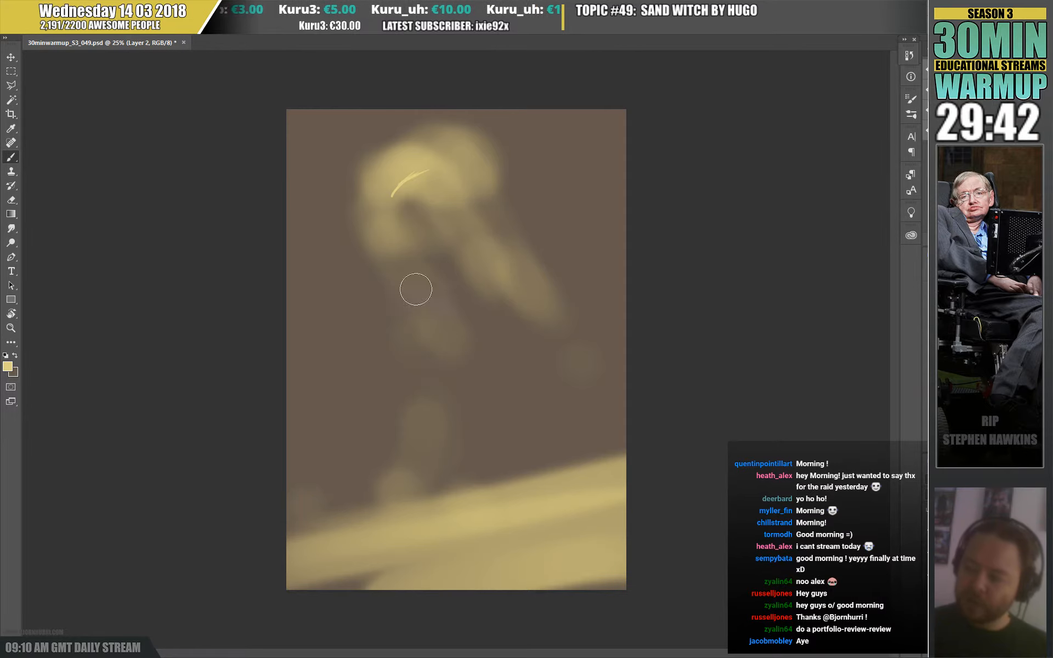
{"action": "left_click_drag", "start_coordinate": [415, 289], "coordinate": [393, 218]}
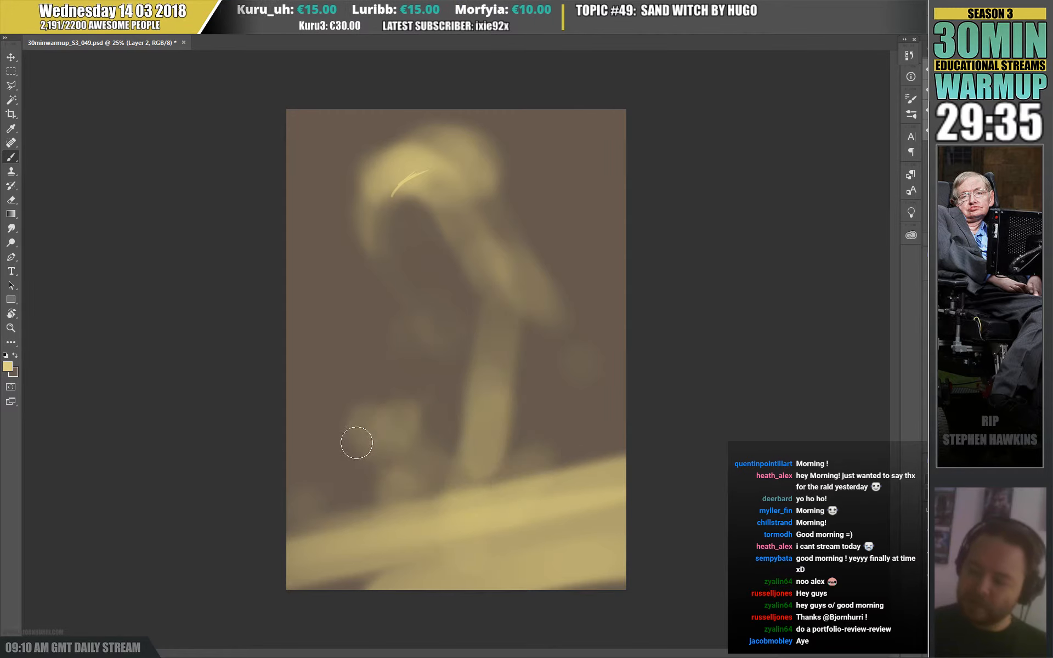
Paint pale light shapes across the lower figure and the diagonal sand band.
{"action": "left_click_drag", "start_coordinate": [357, 443], "coordinate": [479, 392]}
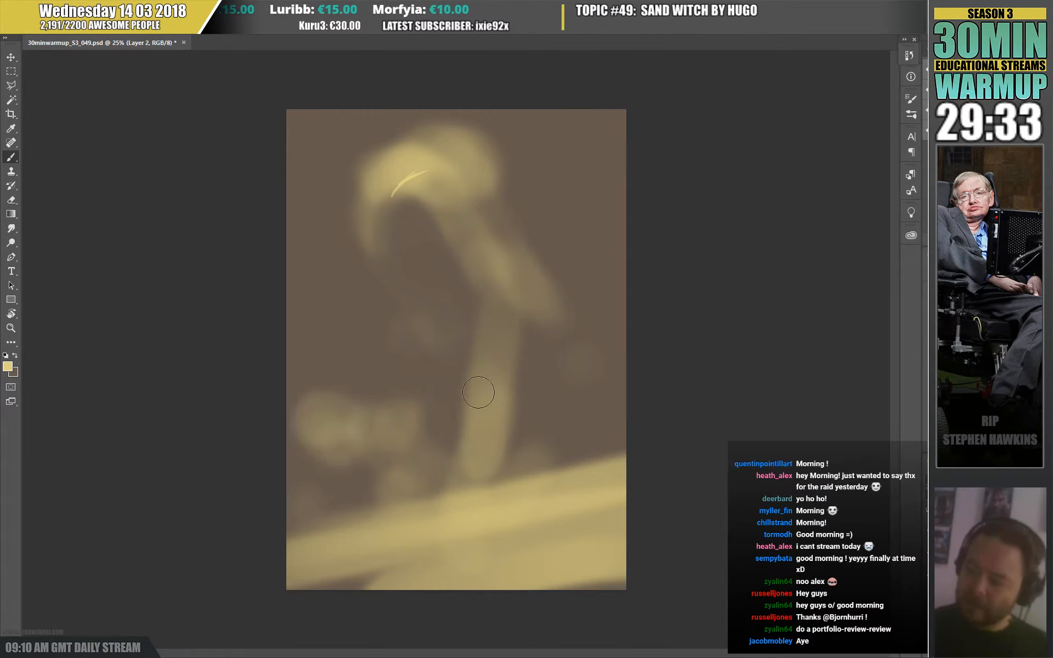
{"action": "left_click_drag", "start_coordinate": [478, 392], "coordinate": [295, 436]}
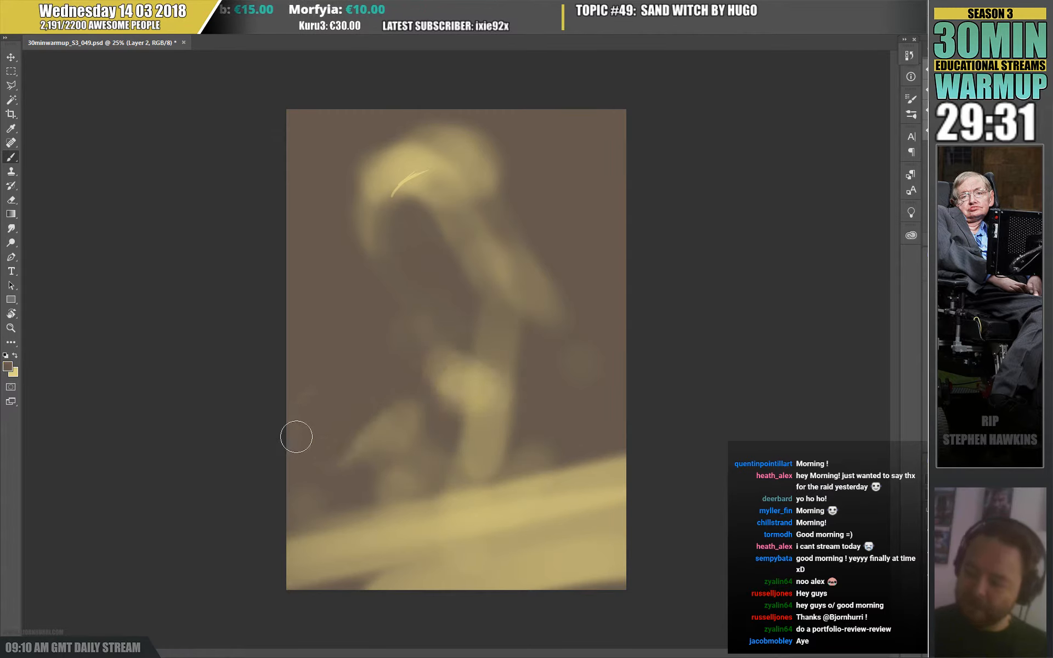
{"action": "left_click_drag", "start_coordinate": [296, 437], "coordinate": [314, 506]}
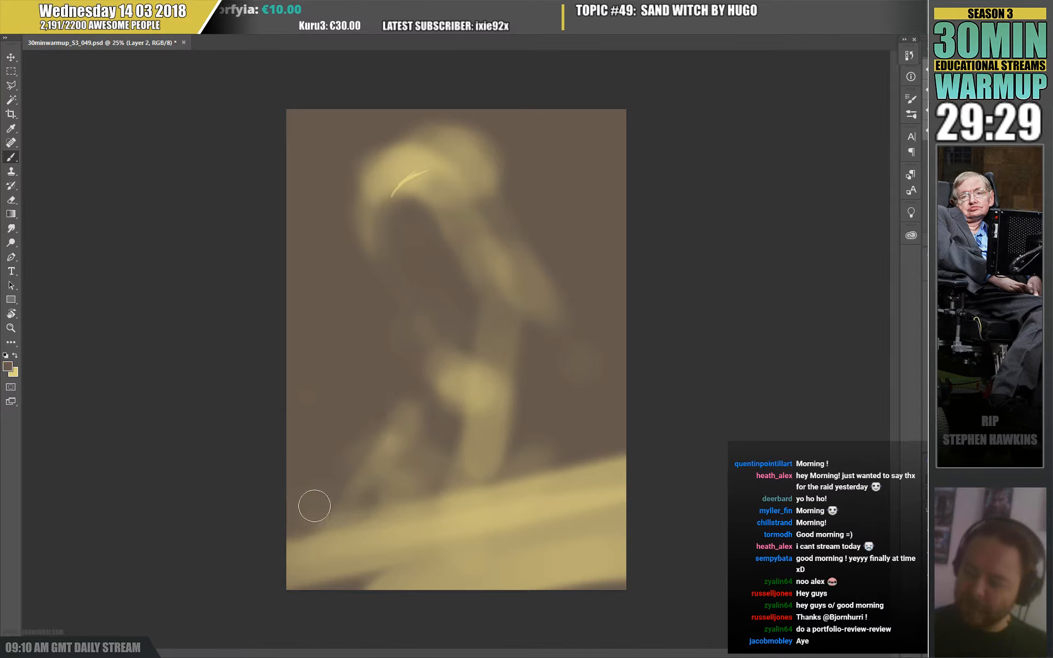
{"action": "left_click_drag", "start_coordinate": [314, 505], "coordinate": [529, 372]}
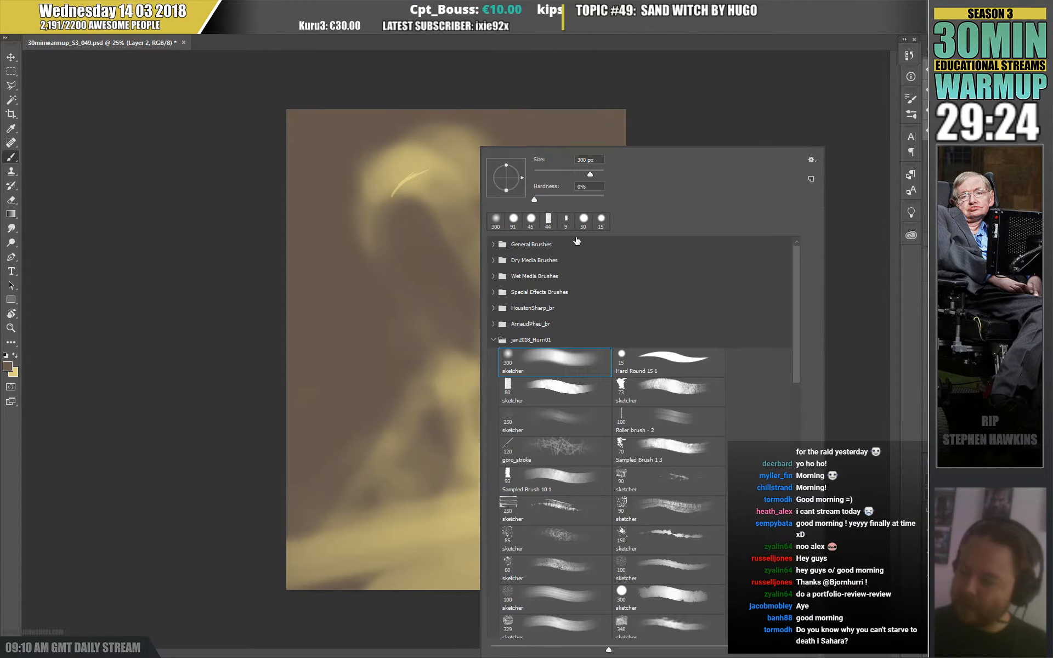
Switch brush tip and paint dark brown shadow and inner edges inside the hood.
{"action": "left_click", "coordinate": [341, 372]}
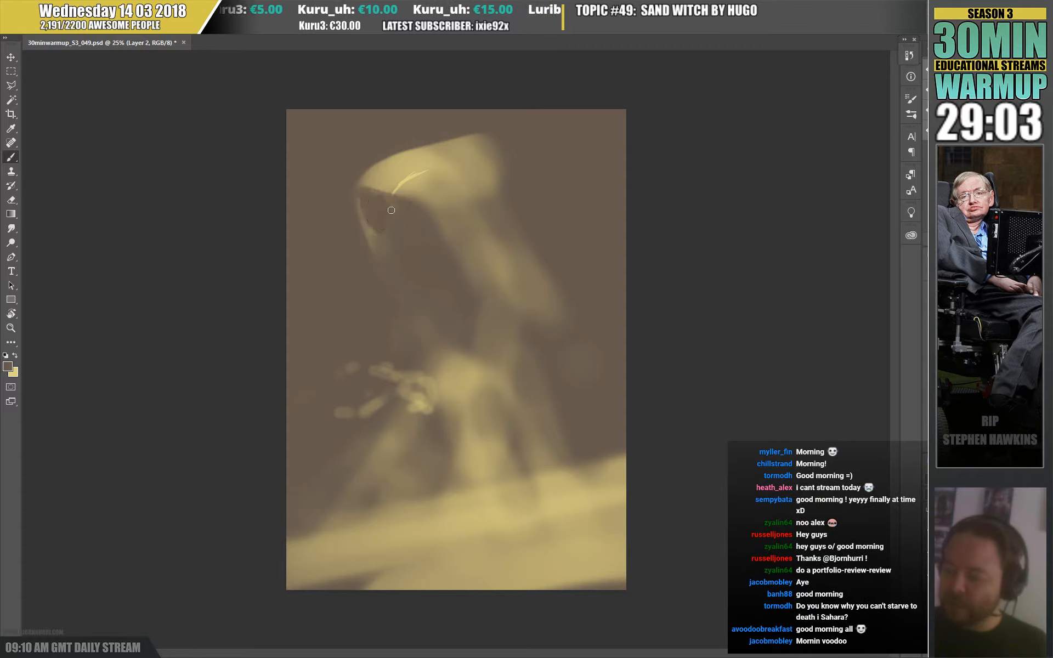
{"action": "mouse_move", "coordinate": [447, 345]}
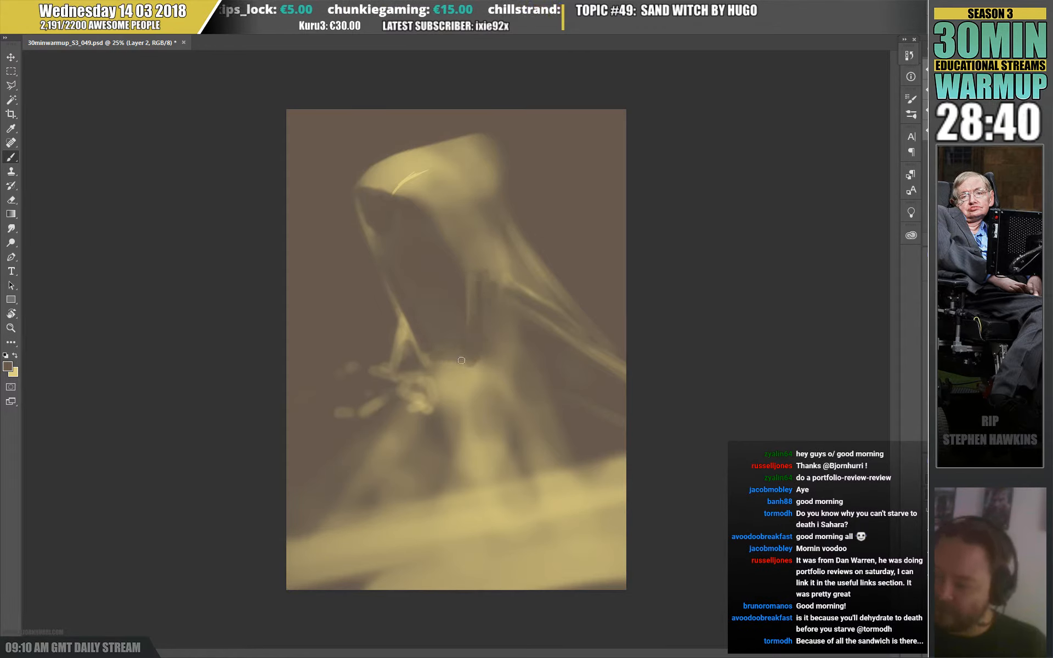
{"action": "left_click_drag", "start_coordinate": [462, 361], "coordinate": [571, 395]}
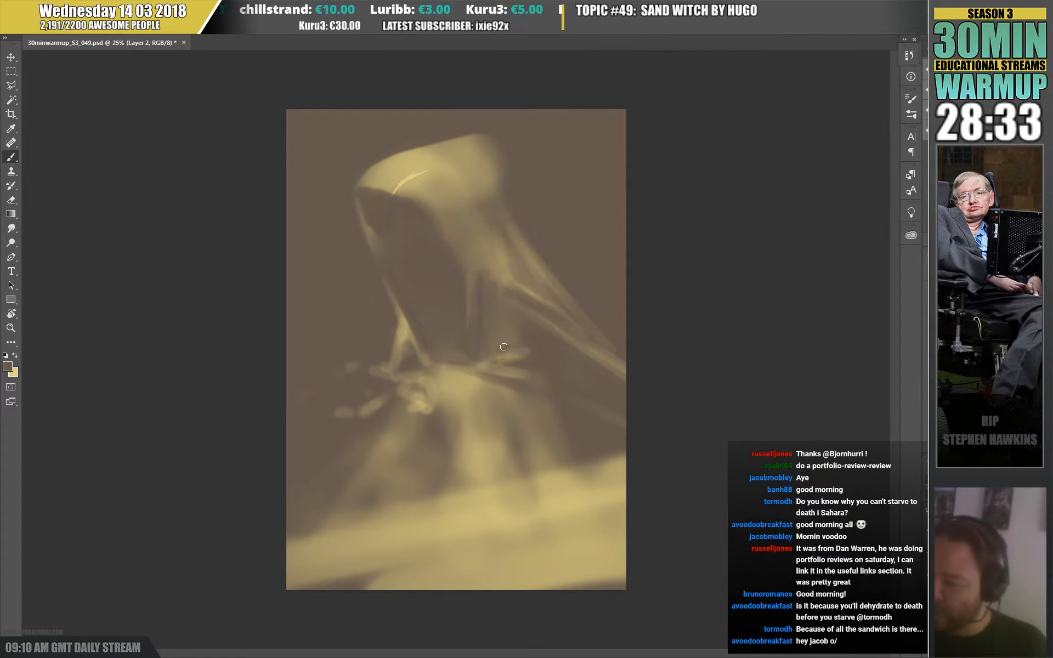
{"action": "left_click_drag", "start_coordinate": [504, 347], "coordinate": [470, 242]}
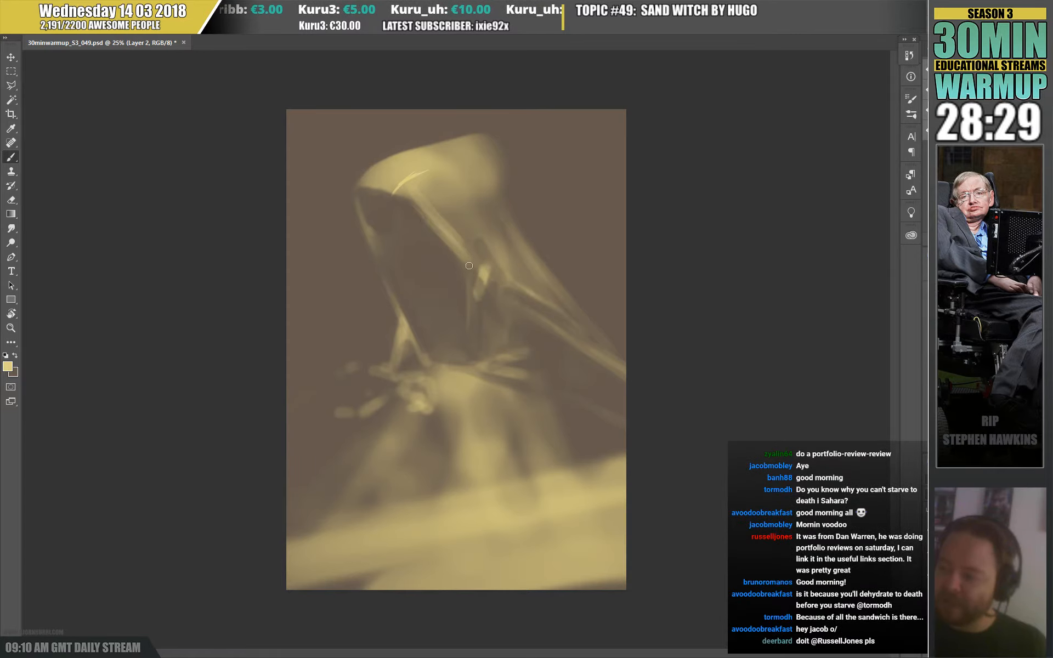
{"action": "left_click_drag", "start_coordinate": [469, 266], "coordinate": [475, 210]}
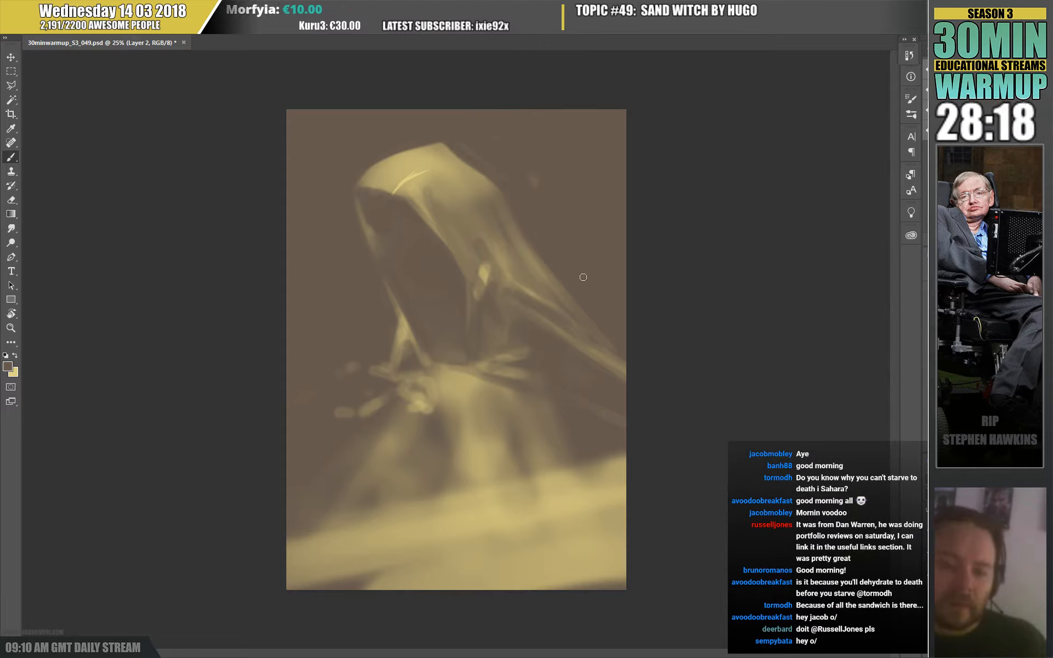
{"action": "mouse_move", "coordinate": [502, 190]}
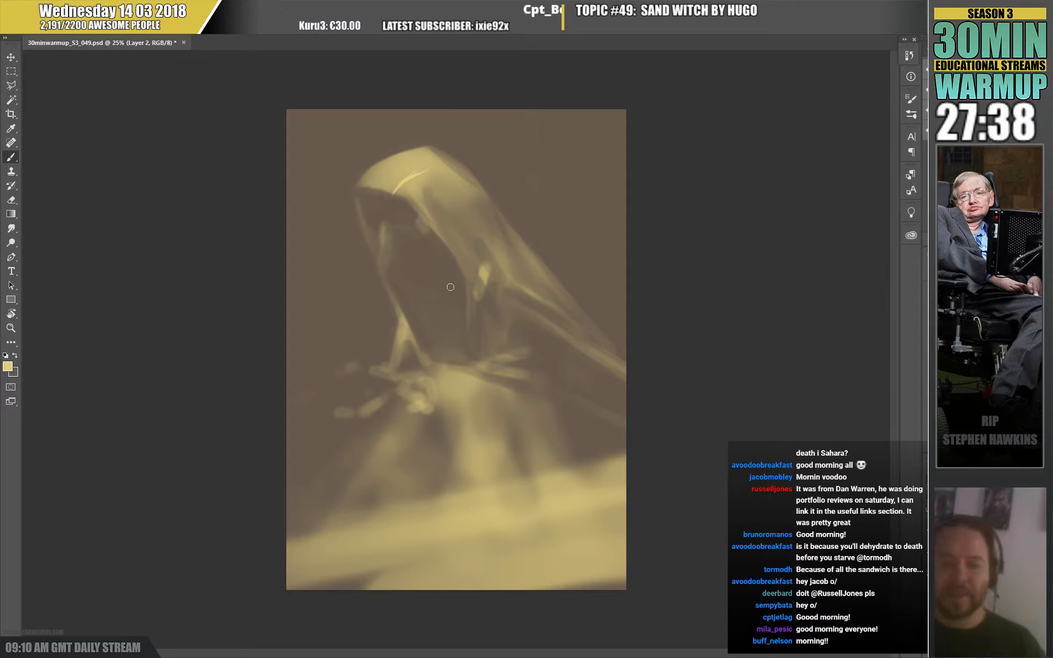
{"action": "mouse_move", "coordinate": [474, 237]}
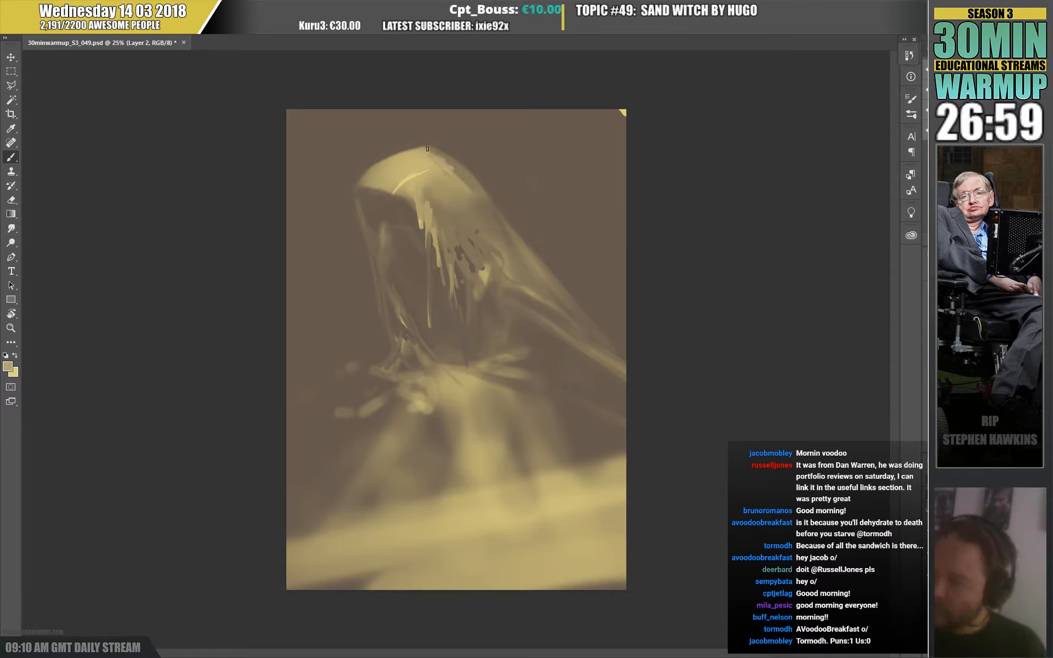
{"action": "mouse_move", "coordinate": [563, 273]}
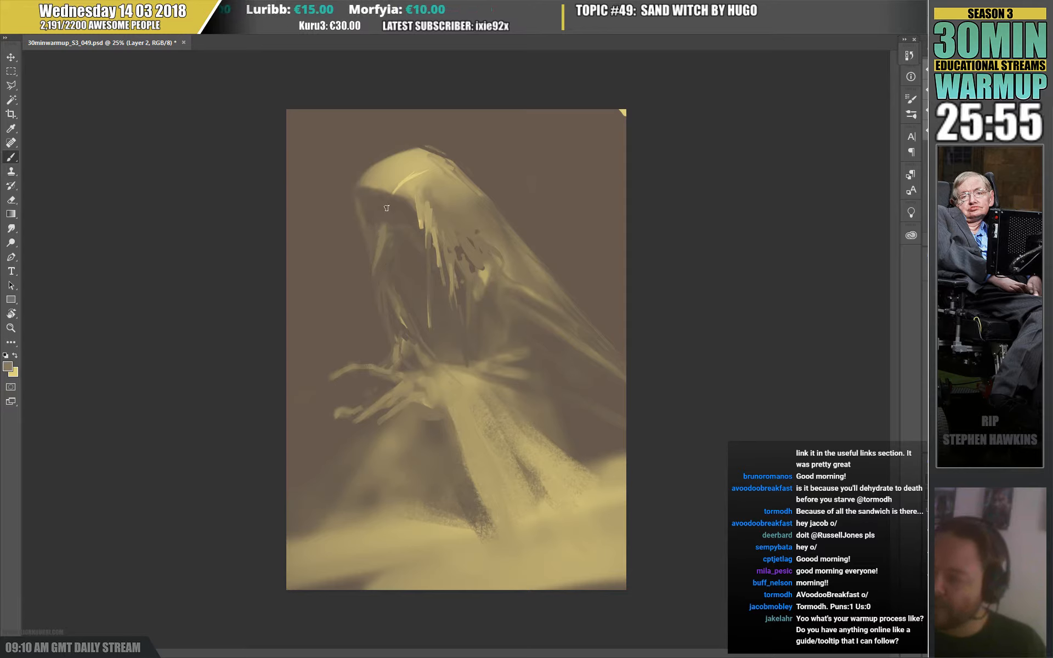
{"action": "mouse_move", "coordinate": [381, 216]}
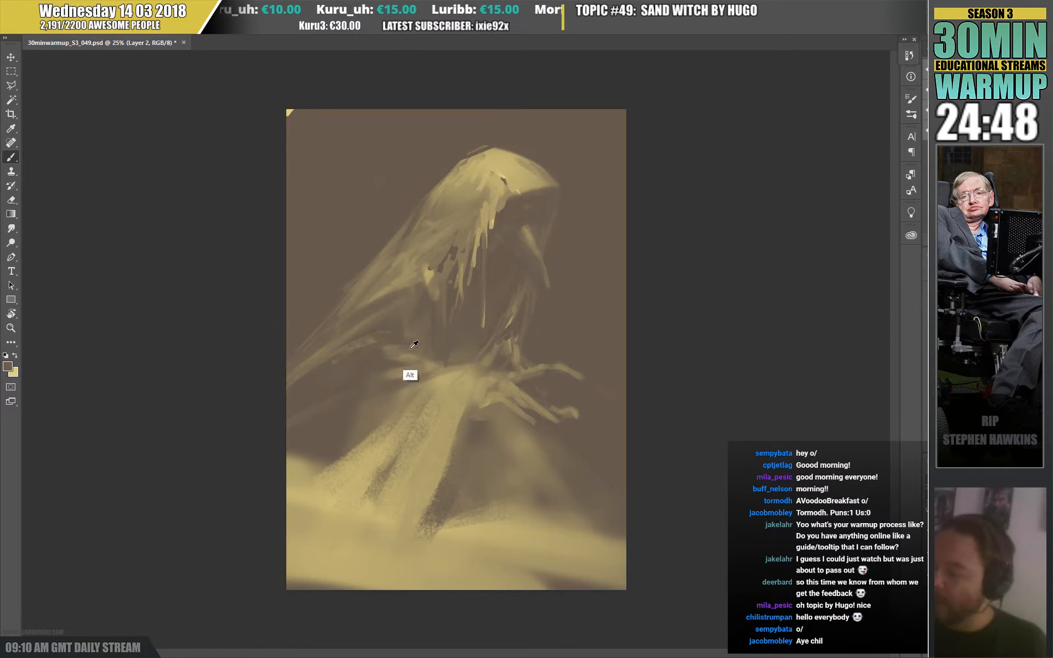
{"action": "mouse_move", "coordinate": [321, 379]}
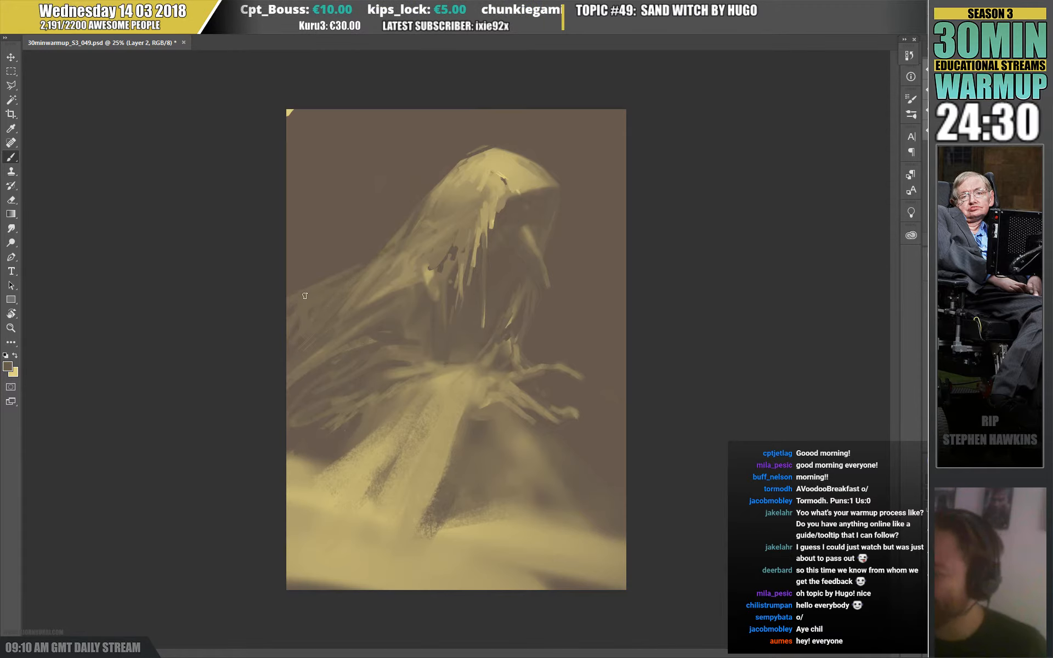
{"action": "mouse_move", "coordinate": [485, 204]}
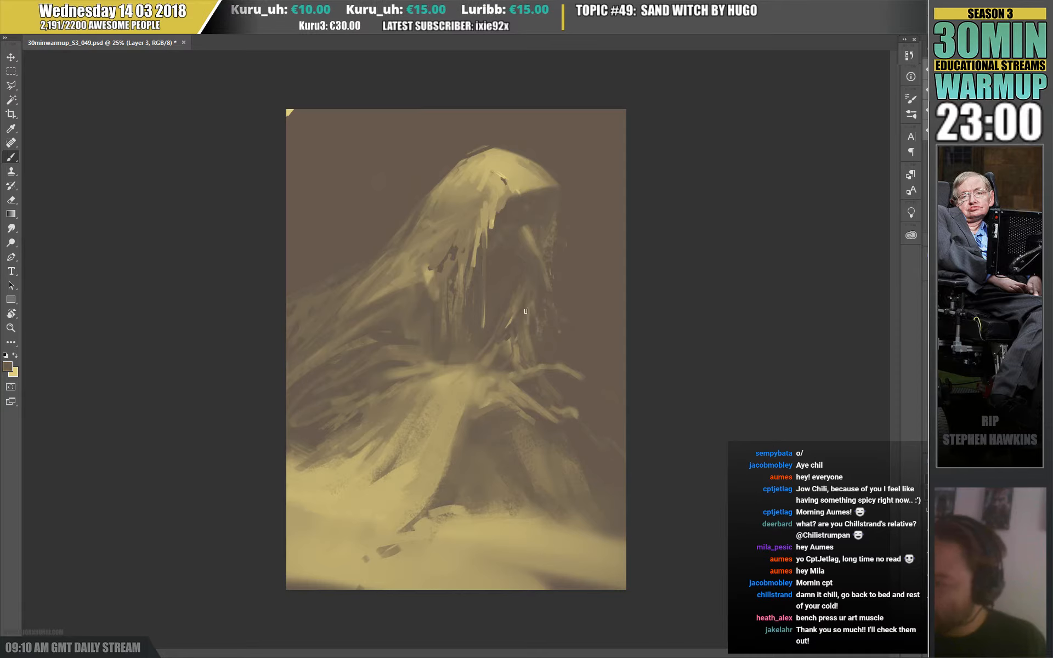
{"action": "mouse_move", "coordinate": [549, 245]}
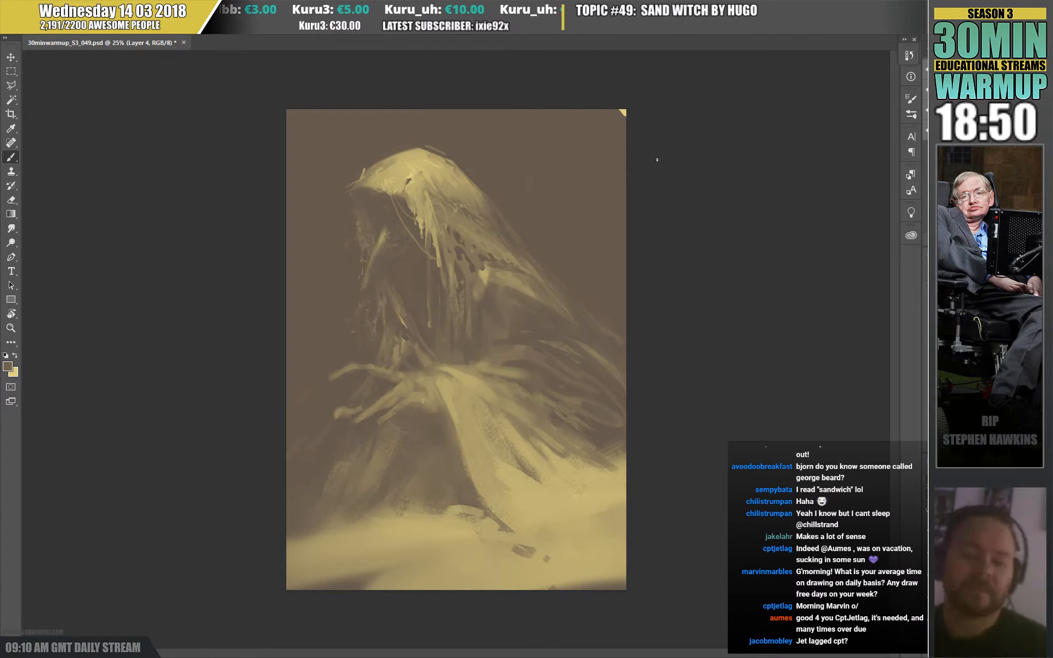
{"action": "mouse_move", "coordinate": [785, 260]}
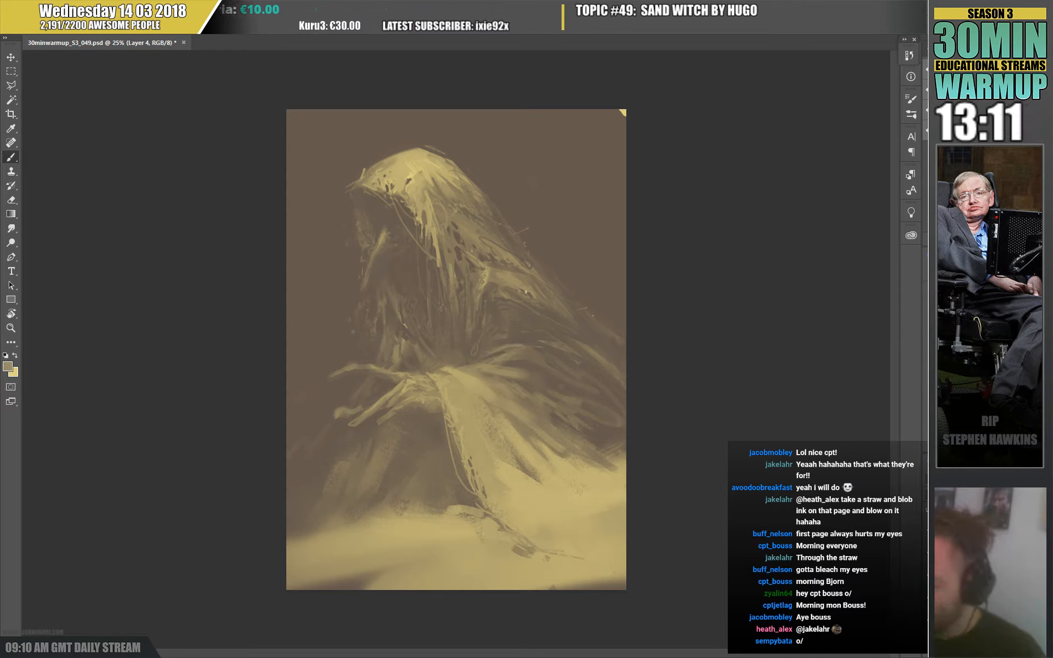
{"action": "mouse_move", "coordinate": [532, 329]}
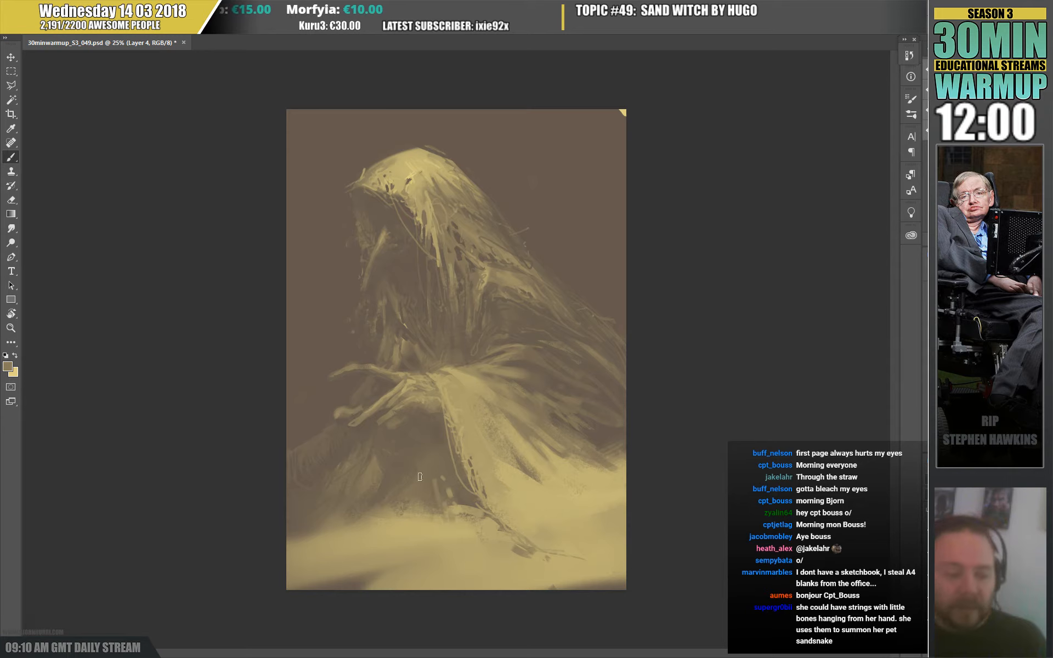
{"action": "mouse_move", "coordinate": [412, 454]}
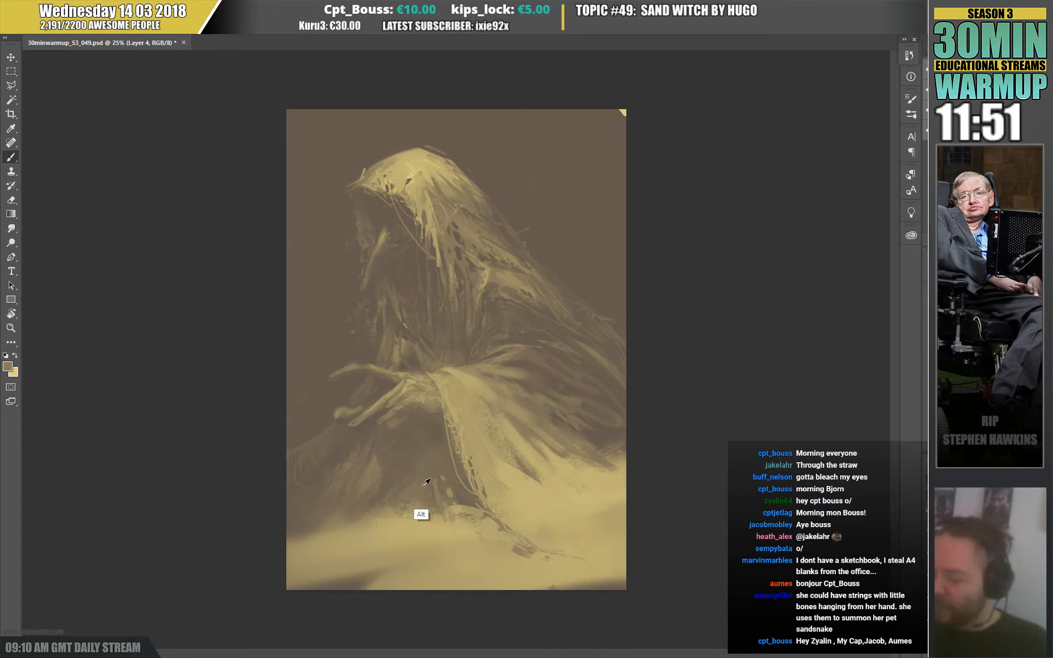
{"action": "mouse_move", "coordinate": [447, 413]}
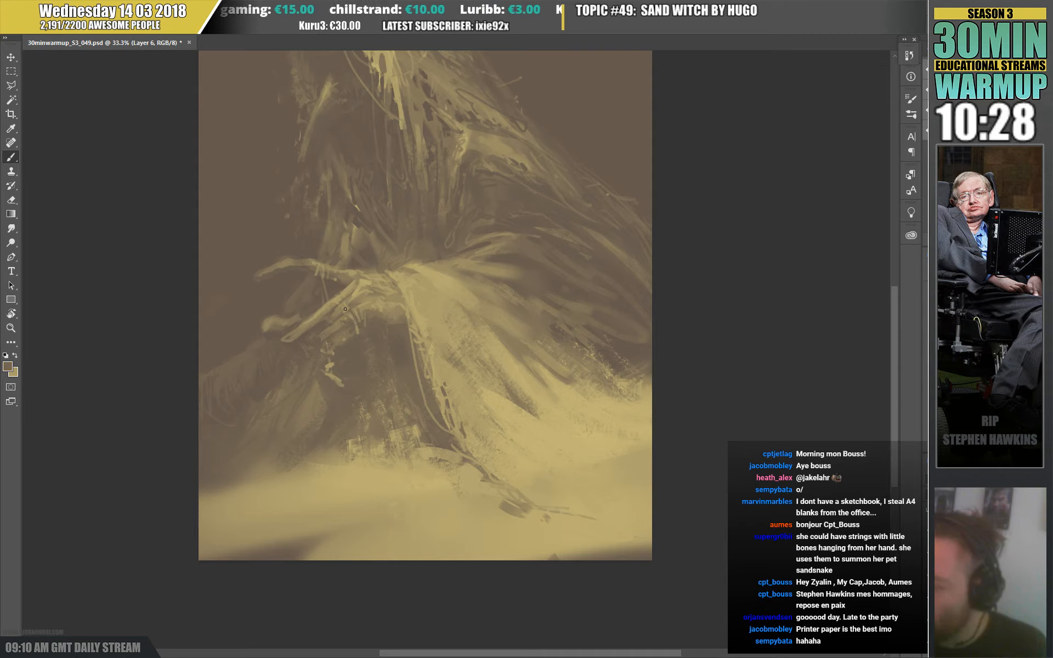
{"action": "mouse_move", "coordinate": [470, 226]}
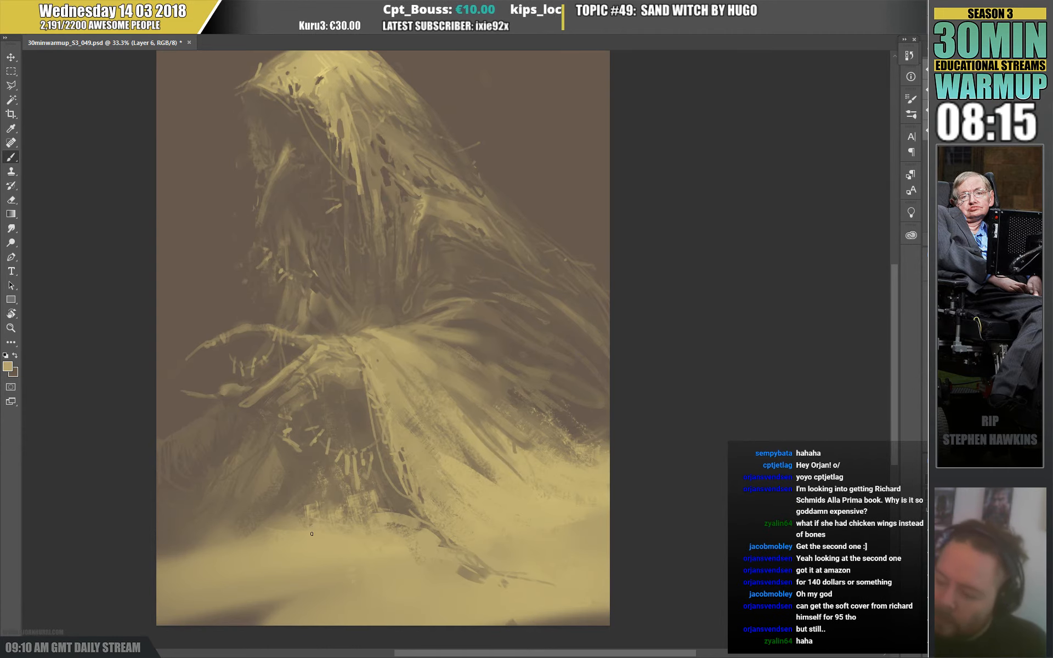
{"action": "mouse_move", "coordinate": [296, 473]}
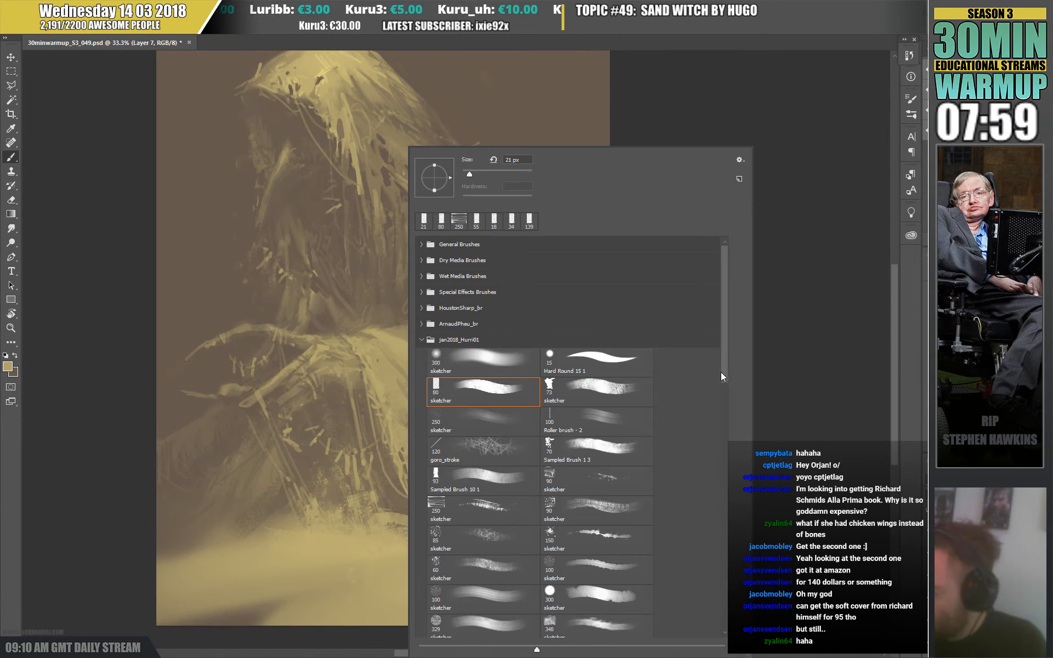
Scroll the brush presets to find a textured sketcher brush.
{"action": "scroll", "scroll_direction": "down", "scroll_amount": 3}
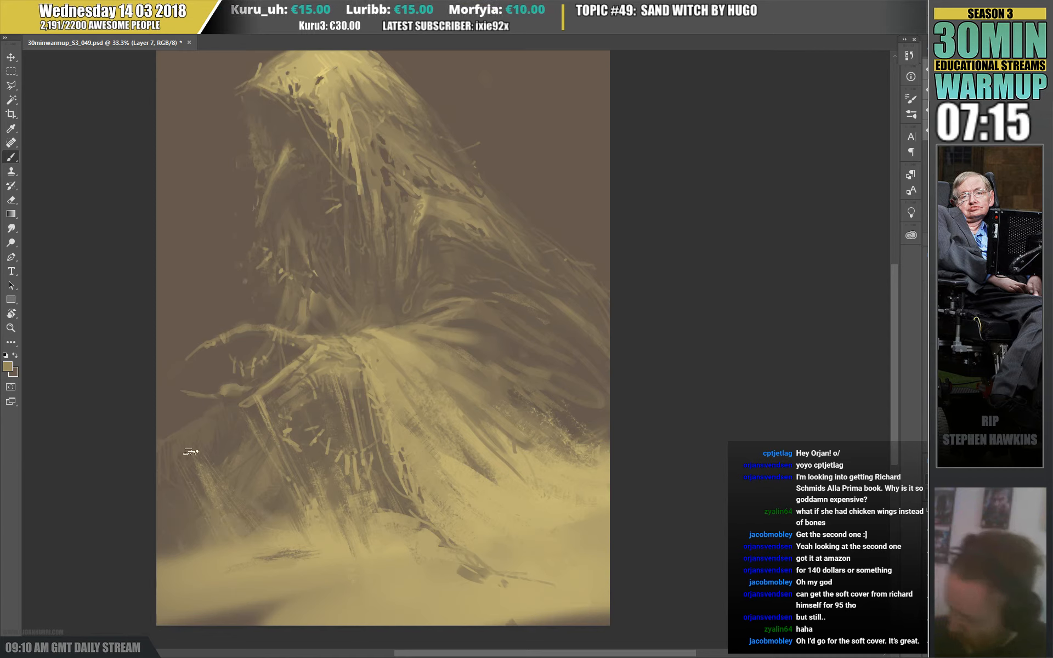
Sample the pale sand colour near the bottom of the canvas.
{"action": "left_click", "coordinate": [490, 588]}
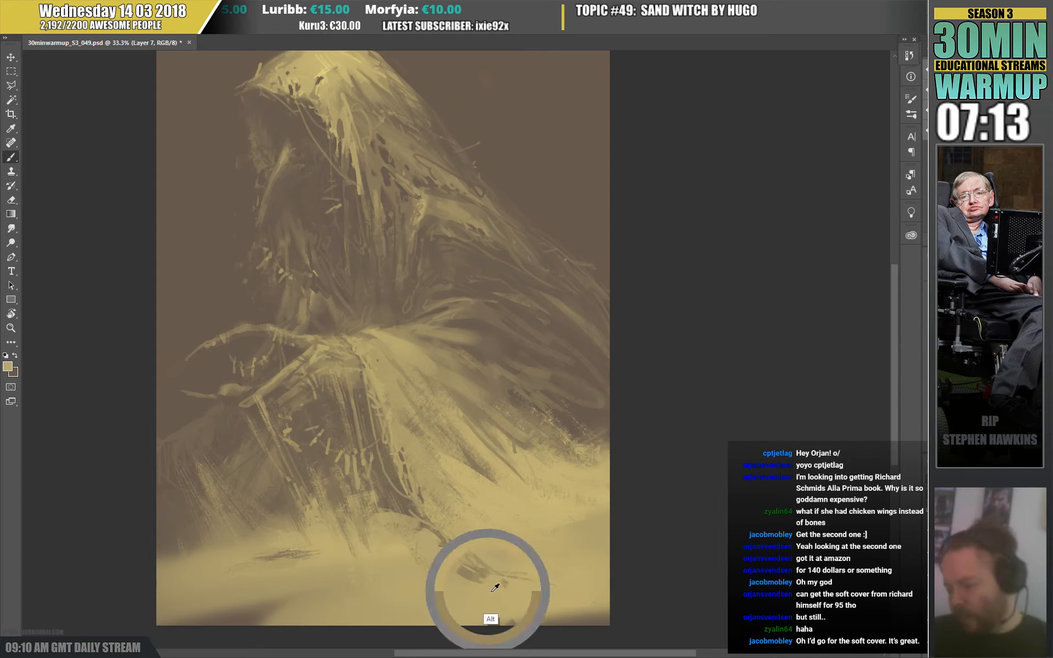
{"action": "mouse_move", "coordinate": [415, 494]}
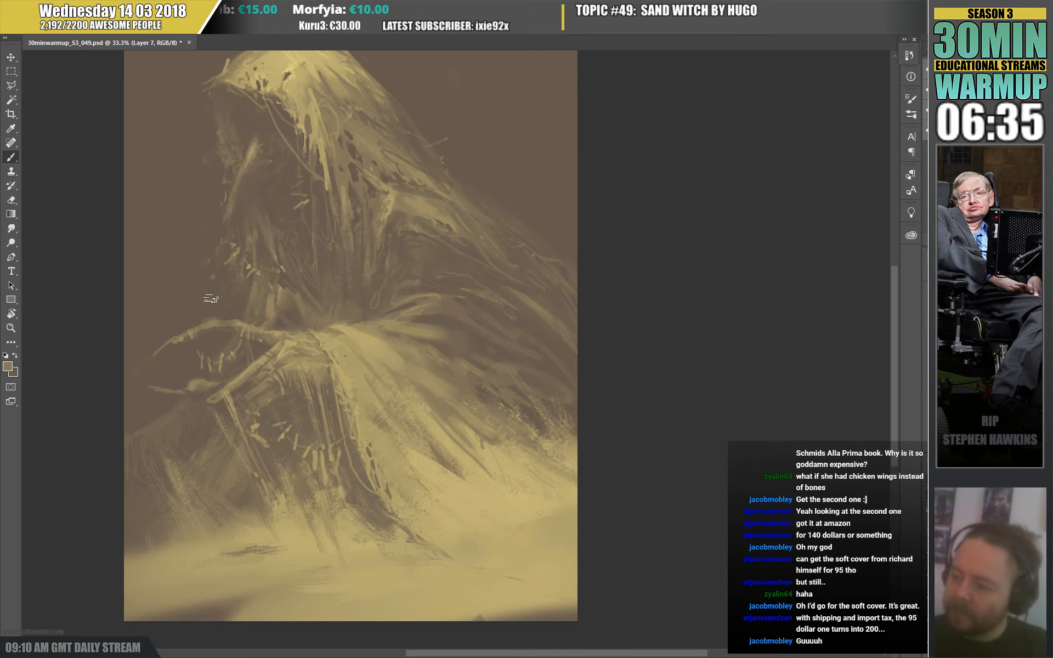
{"action": "mouse_move", "coordinate": [510, 203]}
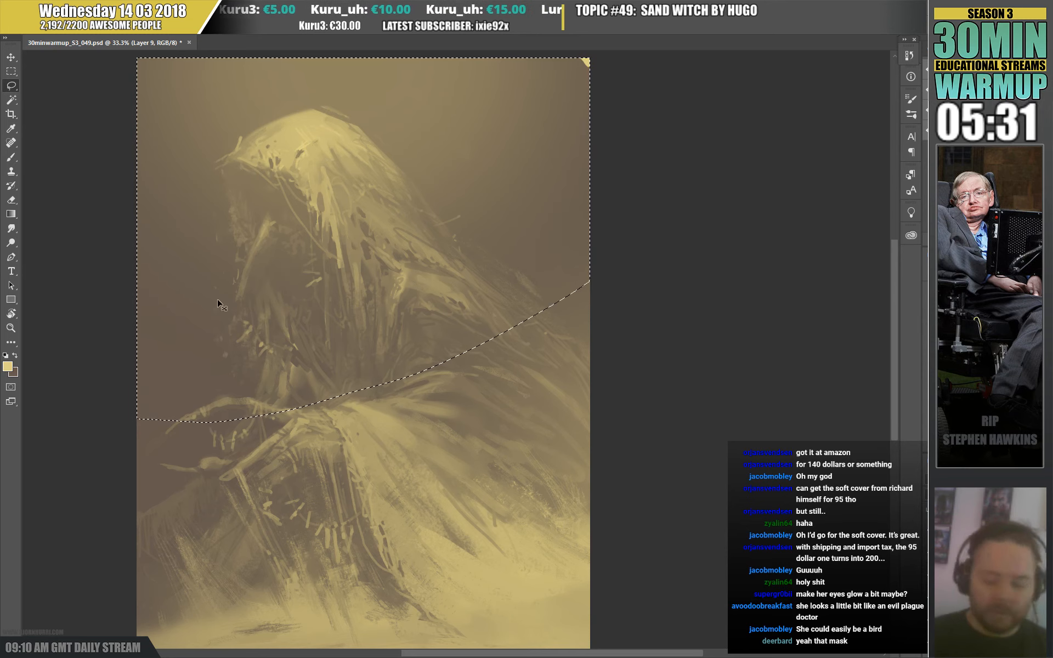
Shift Hue and lower Saturation in Hue/Saturation for an amber-orange tint, then confirm.
{"action": "left_click_drag", "start_coordinate": [292, 414], "coordinate": [250, 414]}
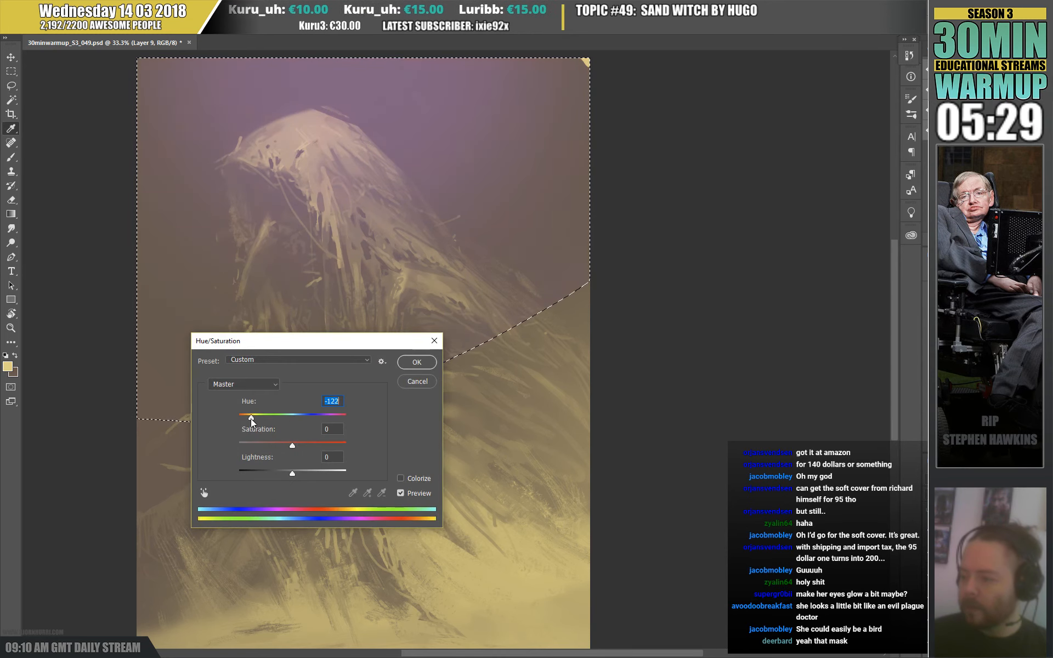
{"action": "left_click_drag", "start_coordinate": [251, 416], "coordinate": [238, 417]}
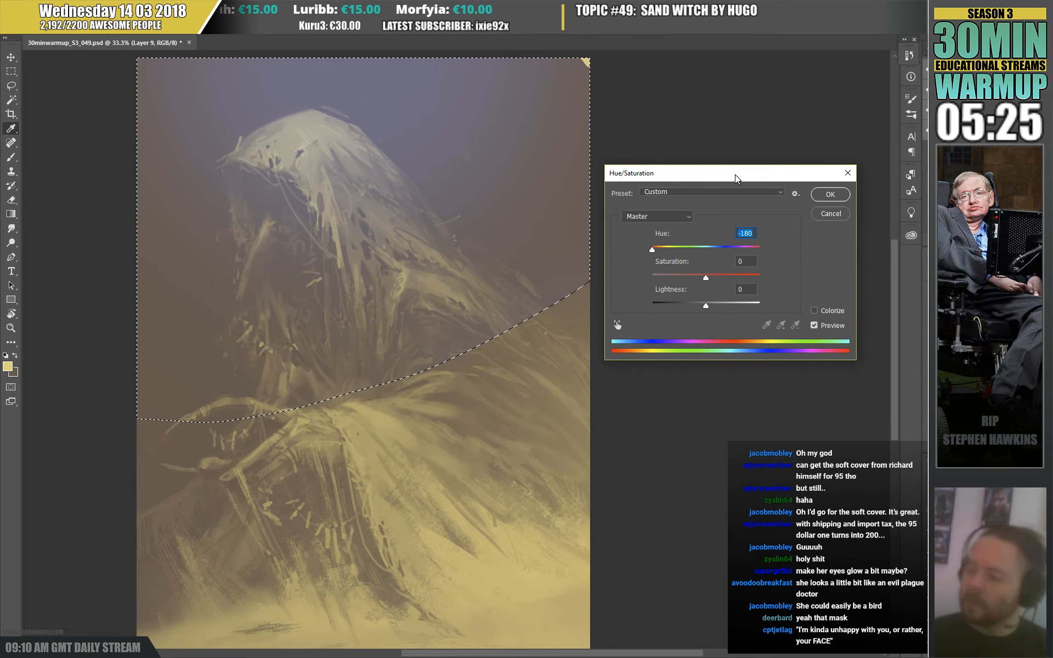
{"action": "left_click", "coordinate": [829, 194]}
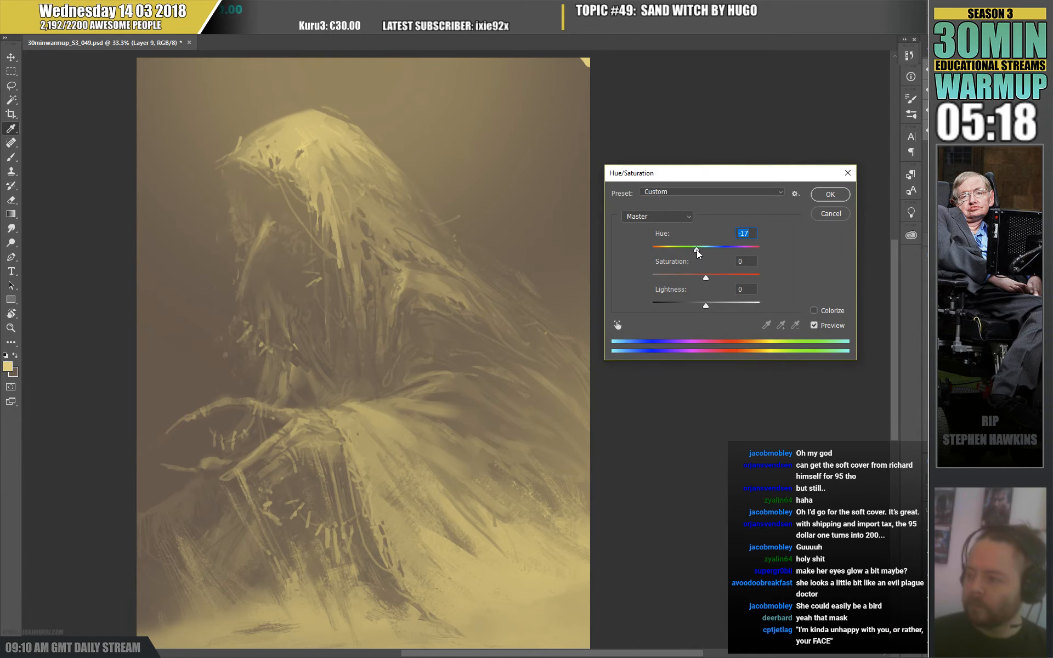
{"action": "left_click_drag", "start_coordinate": [697, 247], "coordinate": [746, 249]}
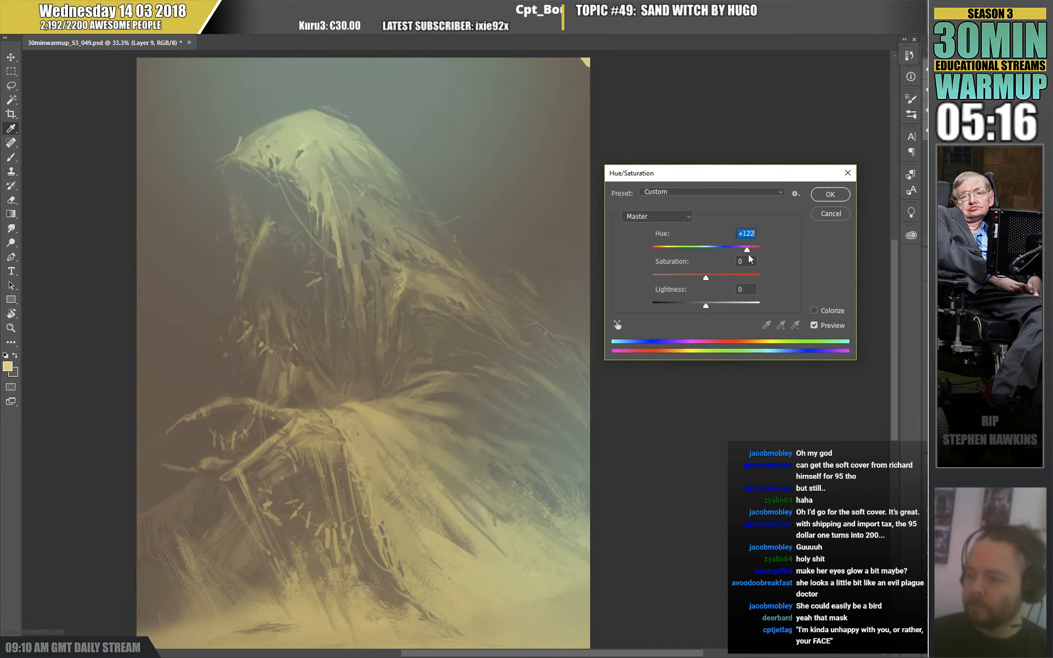
{"action": "left_click_drag", "start_coordinate": [729, 249], "coordinate": [757, 249]}
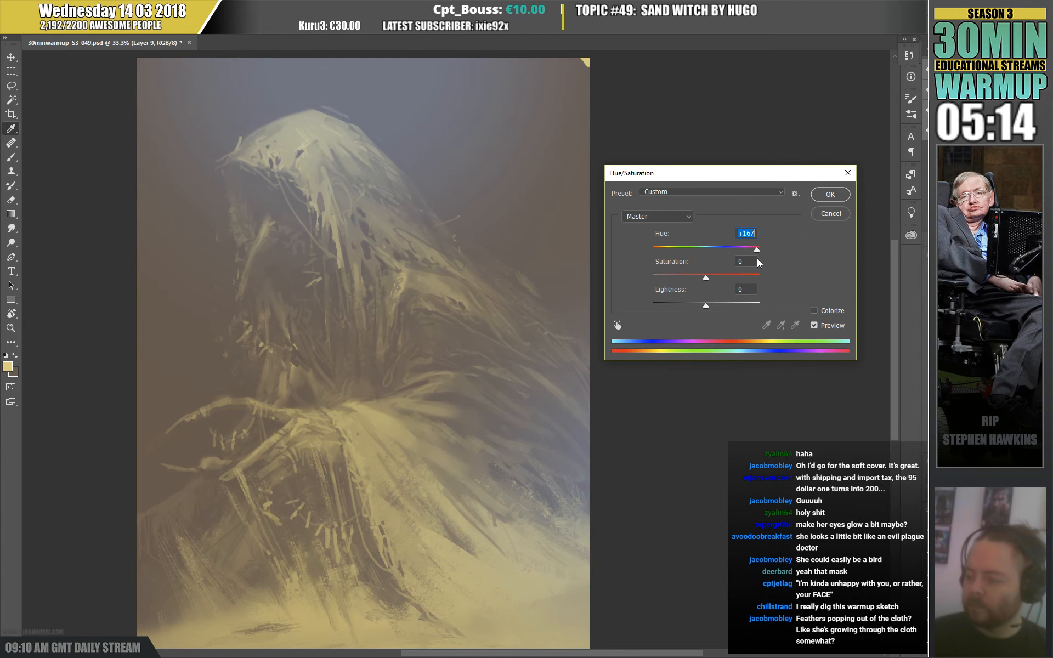
{"action": "left_click_drag", "start_coordinate": [705, 277], "coordinate": [680, 278]}
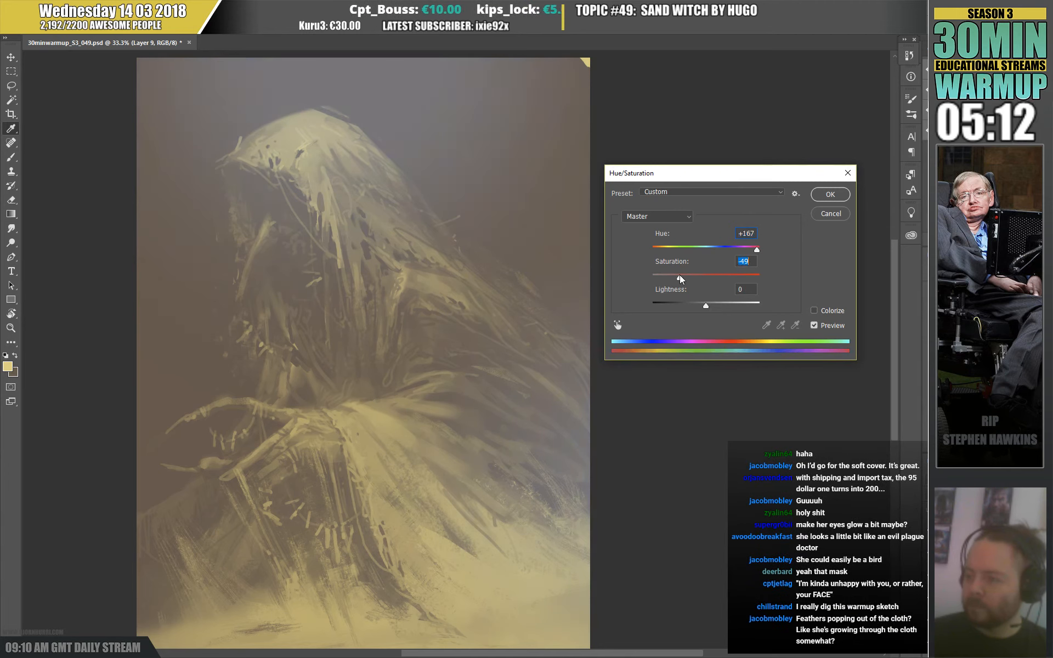
{"action": "left_click_drag", "start_coordinate": [679, 275], "coordinate": [661, 275]}
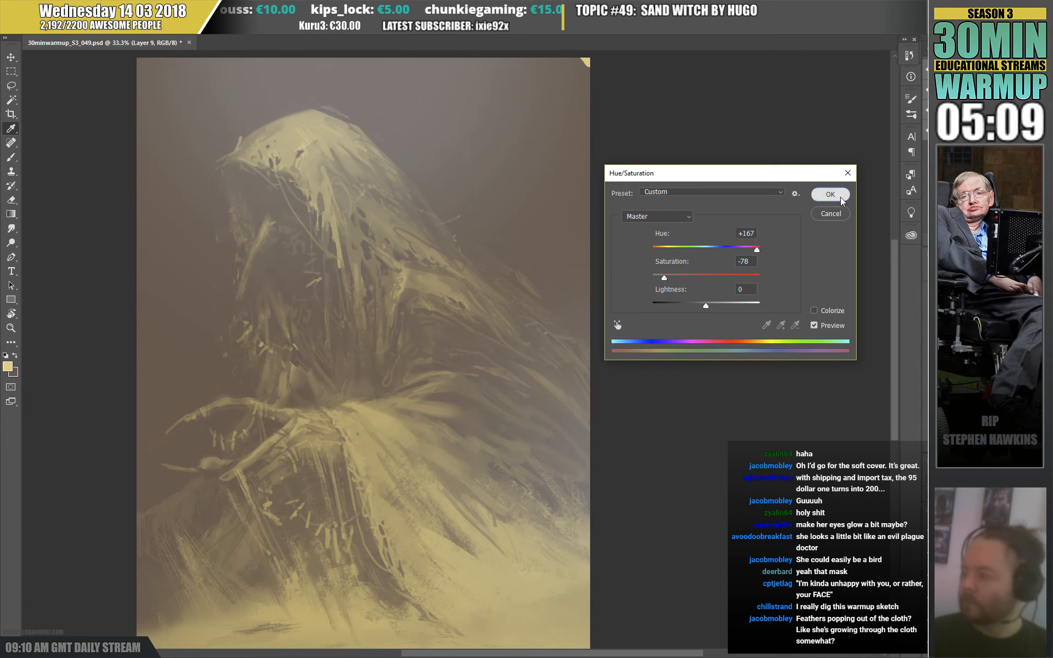
{"action": "left_click", "coordinate": [830, 195]}
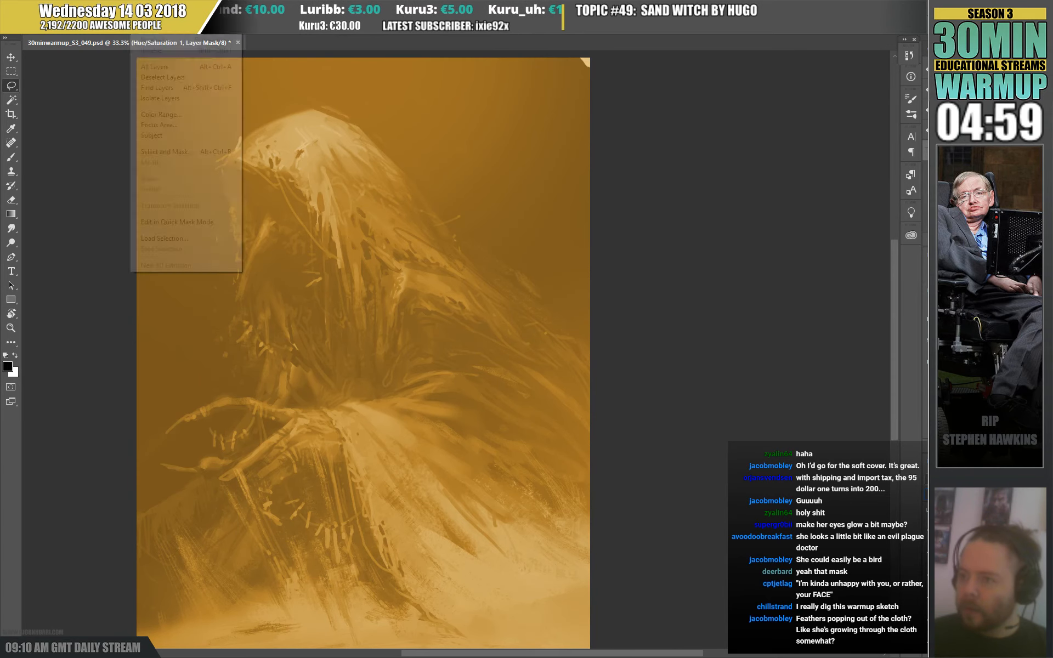
Apply Hue/Saturation on Layer 9 with Hue about -132 and Saturation +69.
{"action": "left_click", "coordinate": [161, 114]}
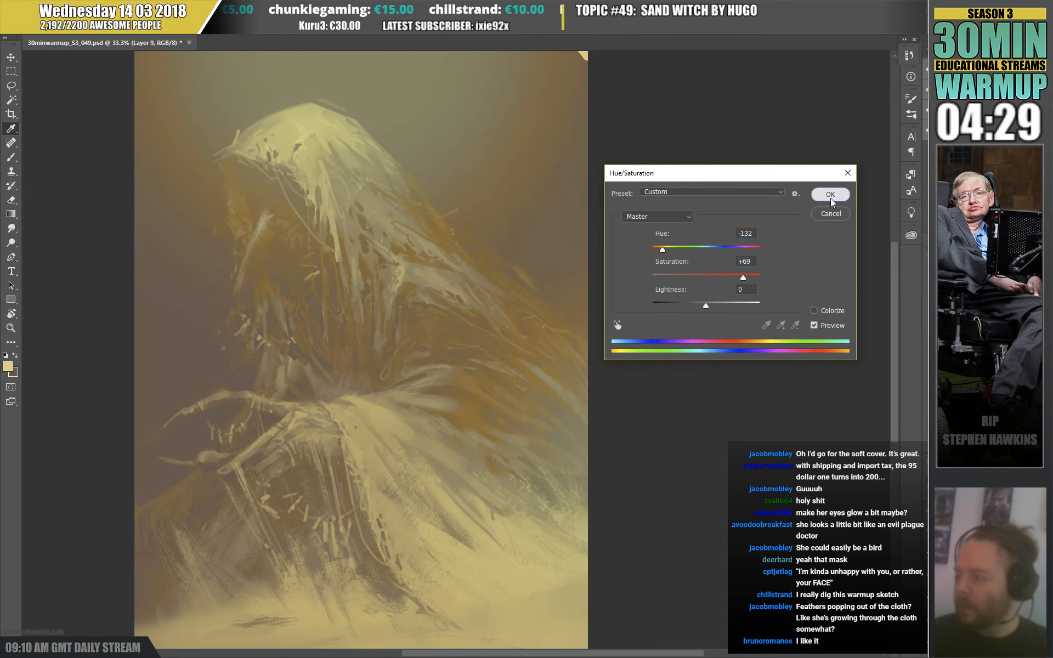
{"action": "left_click", "coordinate": [830, 194]}
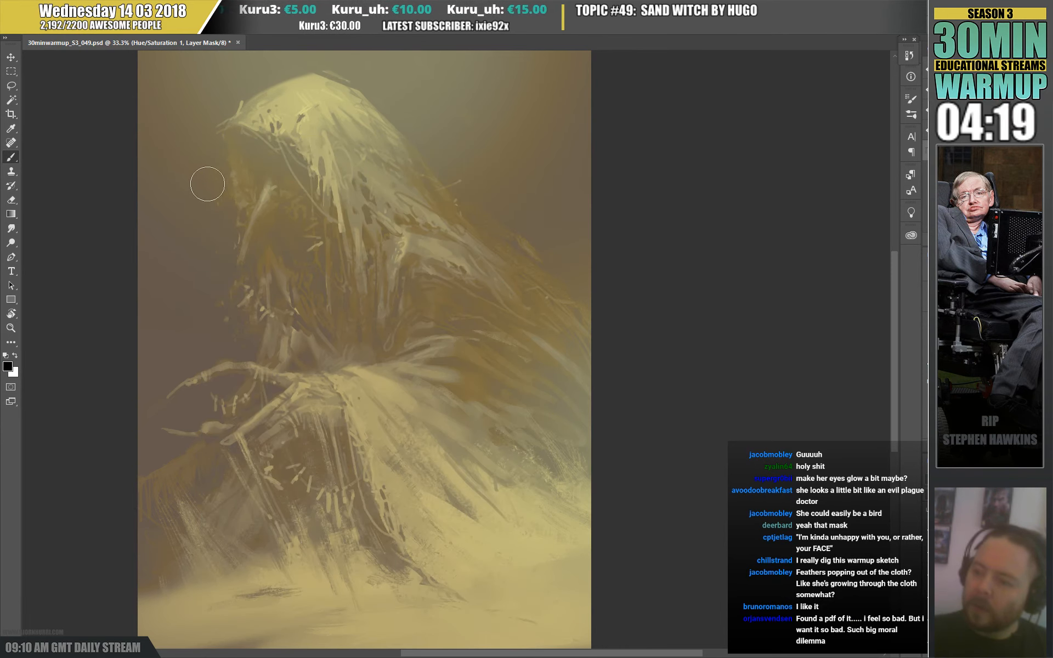
{"action": "mouse_move", "coordinate": [512, 128]}
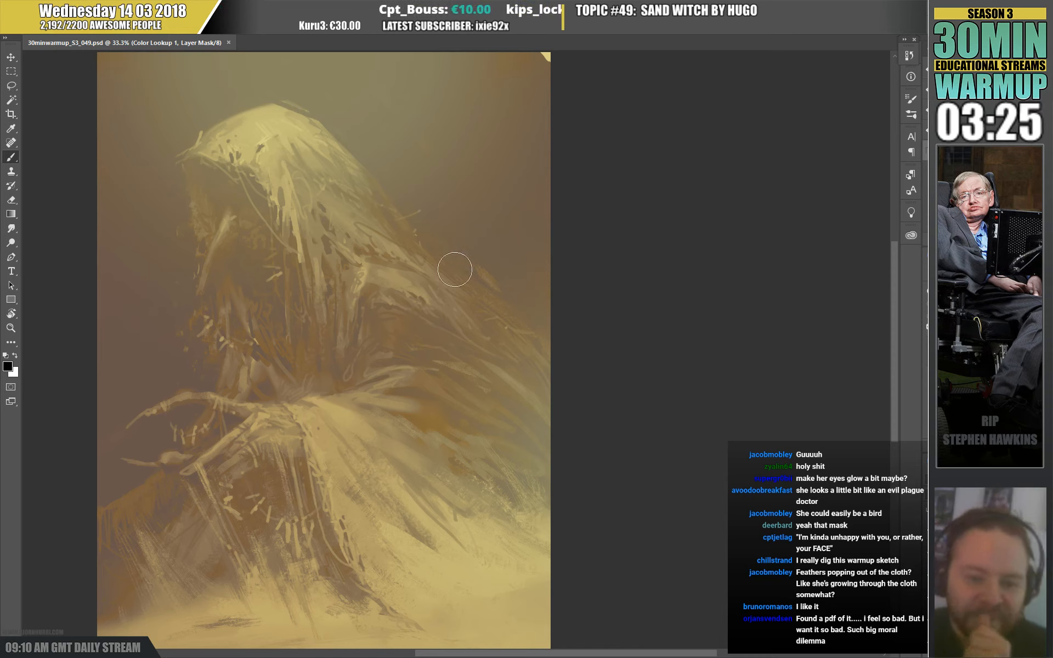
{"action": "mouse_move", "coordinate": [534, 271]}
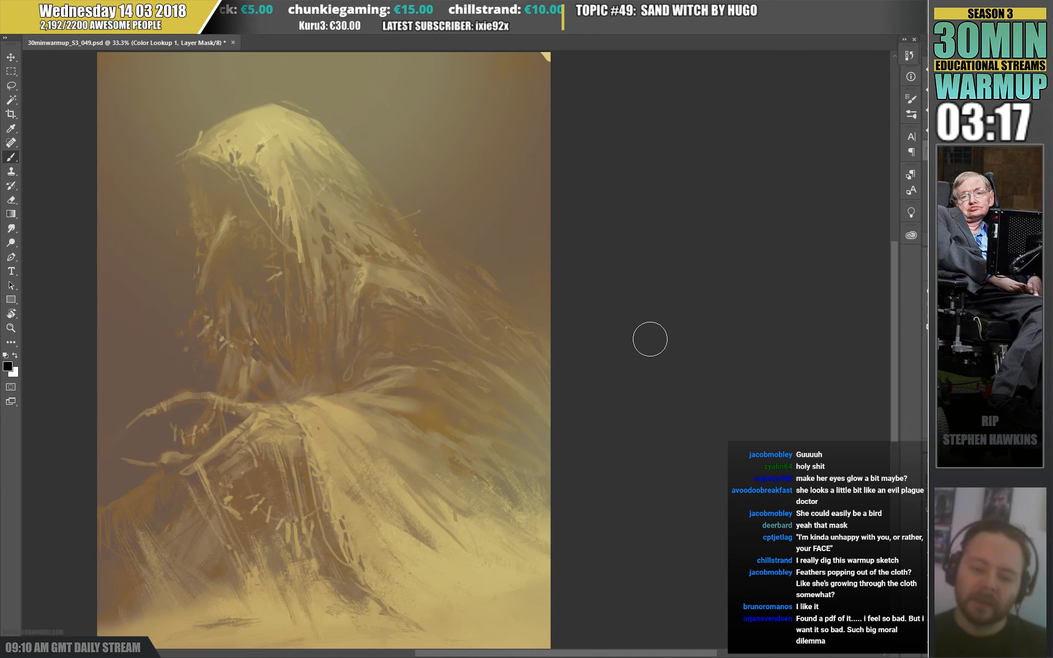
{"action": "mouse_move", "coordinate": [455, 398]}
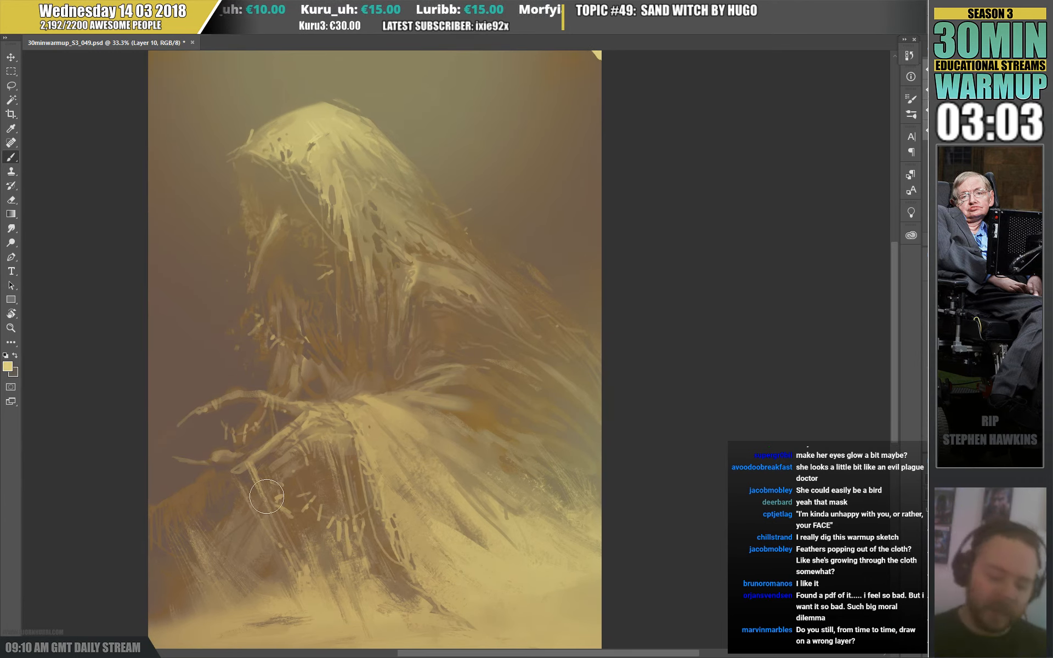
Pick an orange colour and brush two glowing eye dots inside the hood.
{"action": "left_click", "coordinate": [10, 369]}
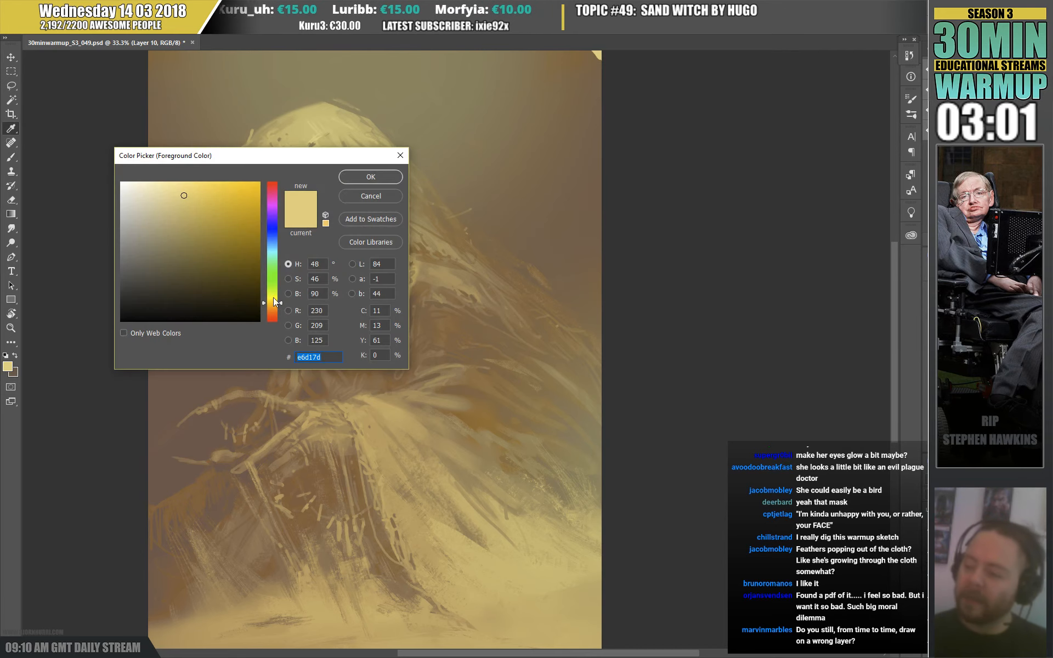
{"action": "left_click", "coordinate": [370, 177]}
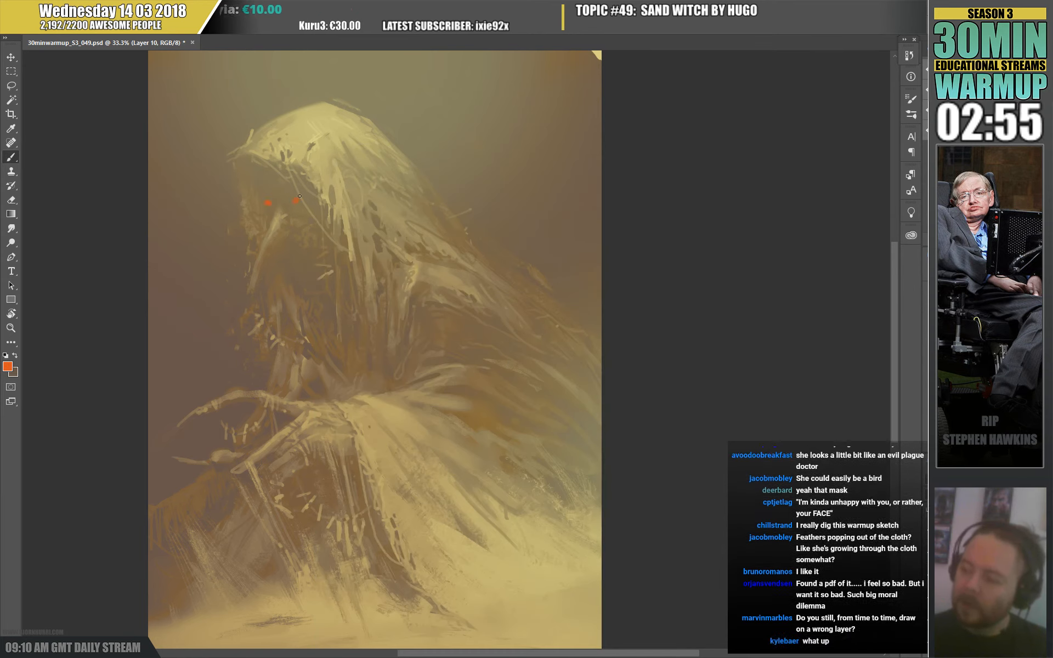
{"action": "left_click_drag", "start_coordinate": [269, 201], "coordinate": [299, 198]}
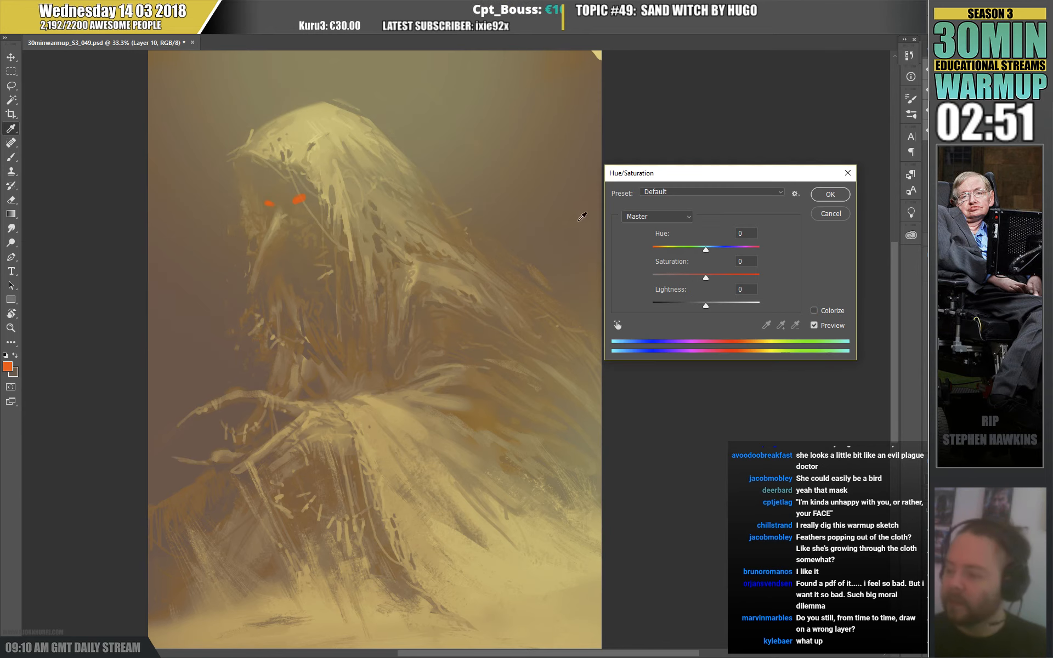
Raise the eyes' Lightness to about +24 and shift Hue toward -180.
{"action": "left_click_drag", "start_coordinate": [686, 306], "coordinate": [720, 307]}
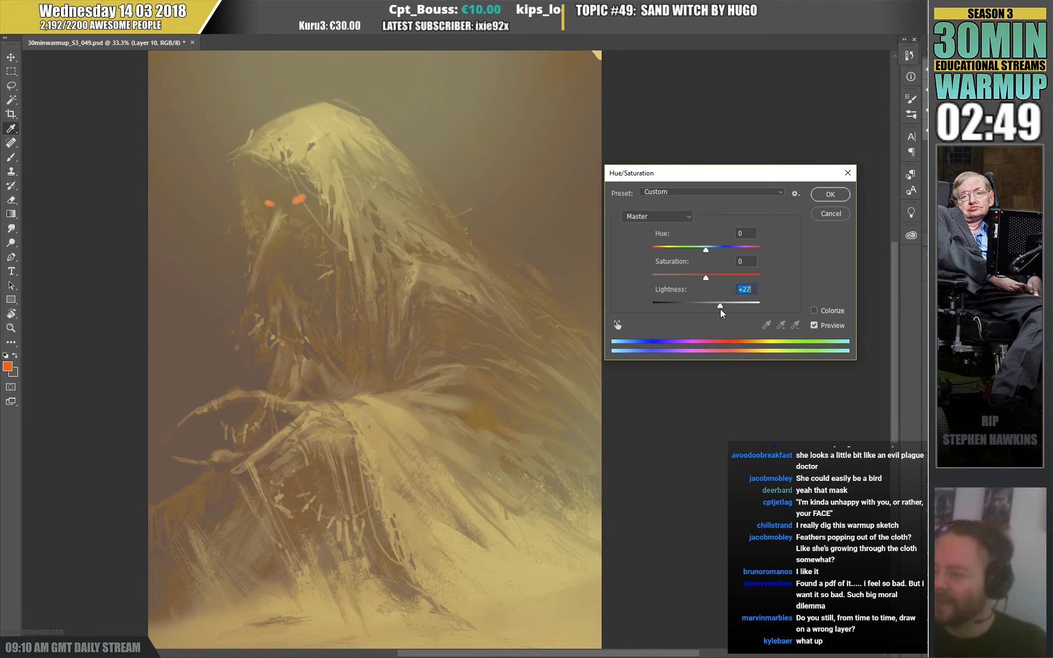
{"action": "left_click_drag", "start_coordinate": [704, 248], "coordinate": [652, 248]}
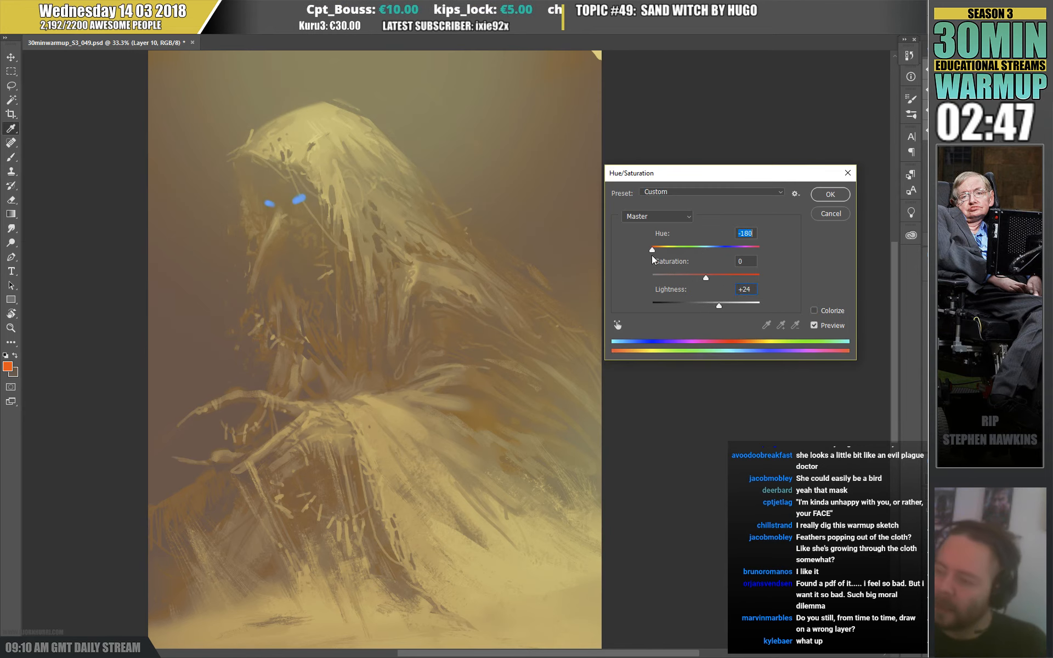
{"action": "left_click_drag", "start_coordinate": [653, 249], "coordinate": [696, 250]}
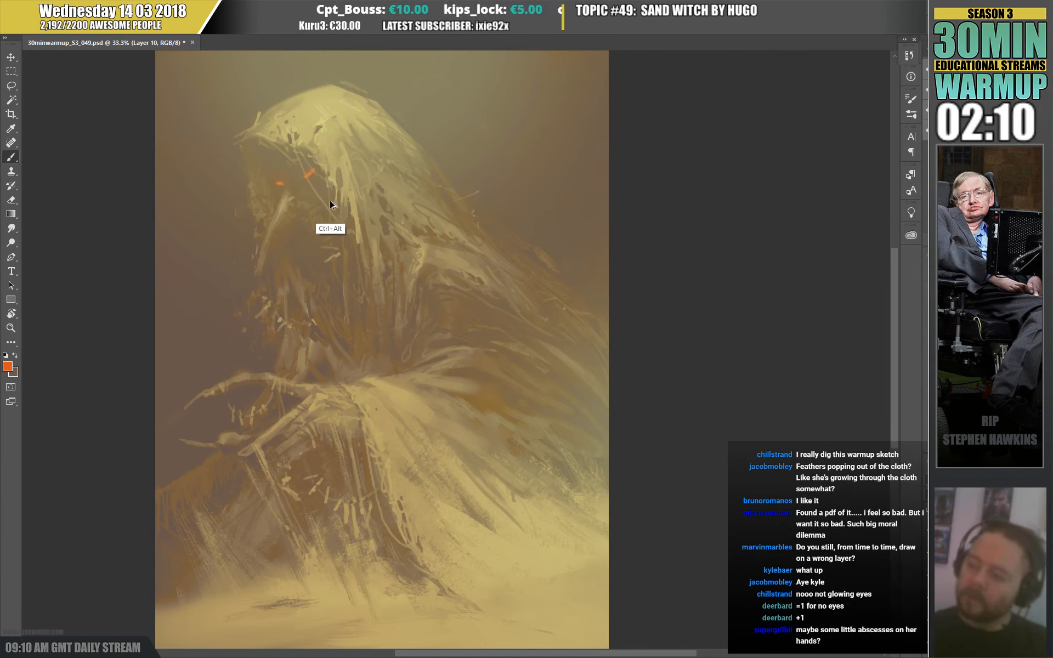
Open the Foreground Color picker from the toolbar swatch to choose a lighter orange.
{"action": "left_click", "coordinate": [7, 363]}
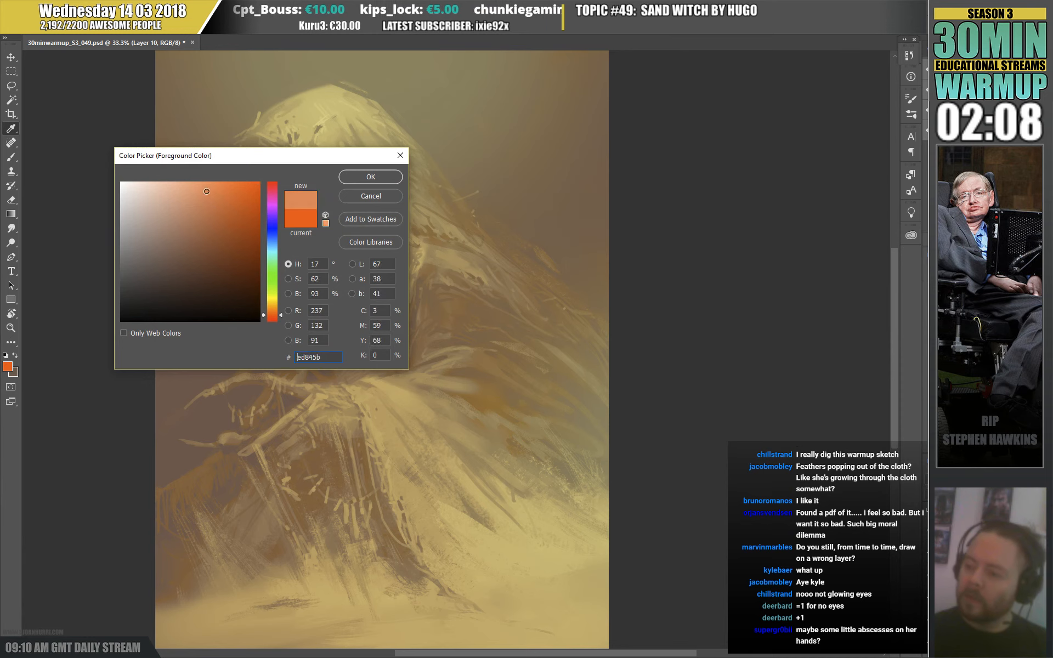
Pick a sandy paint colour in the Color Picker.
{"action": "left_click", "coordinate": [369, 177]}
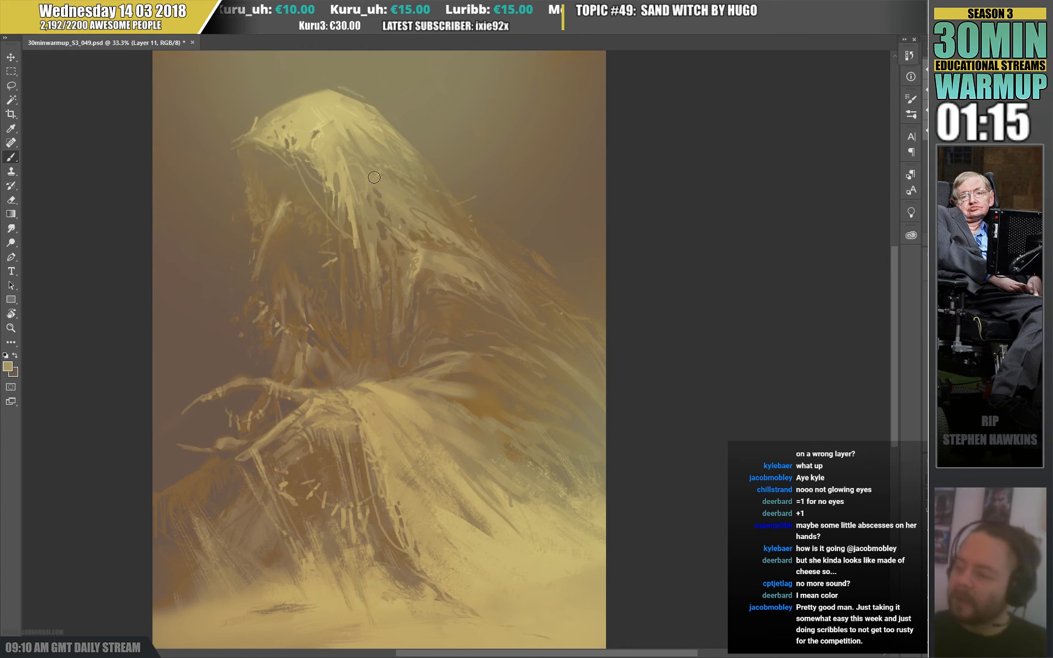
Finish the sandy robe strokes and bring up the Twitch Creative directory.
{"action": "left_click", "coordinate": [376, 177]}
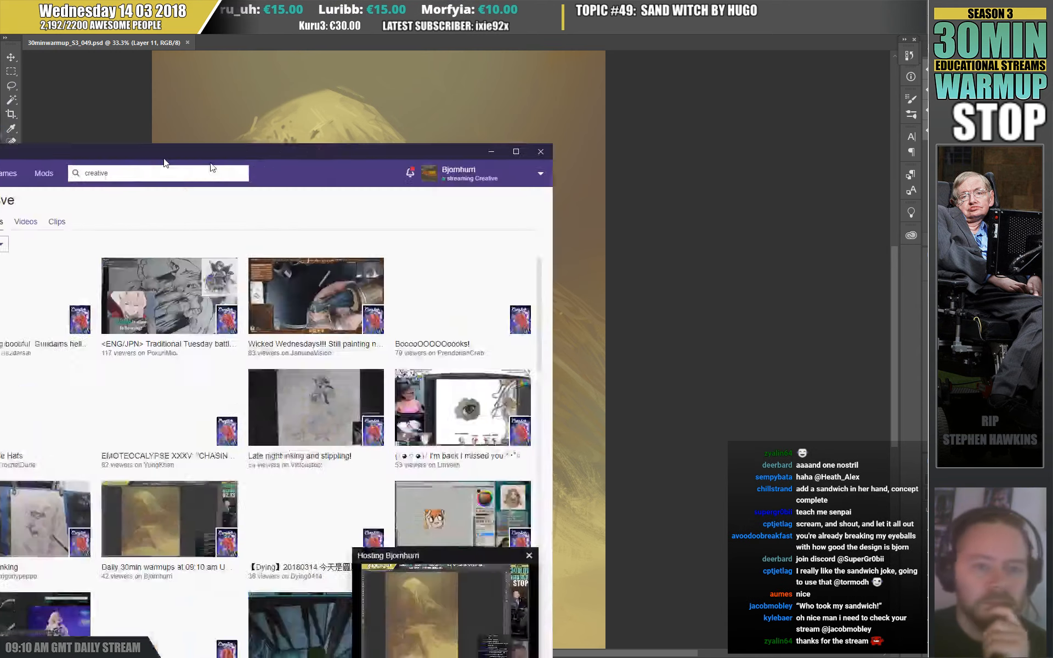
Maximize the Twitch window and scroll down through the Creative live channels grid.
{"action": "left_click", "coordinate": [515, 152]}
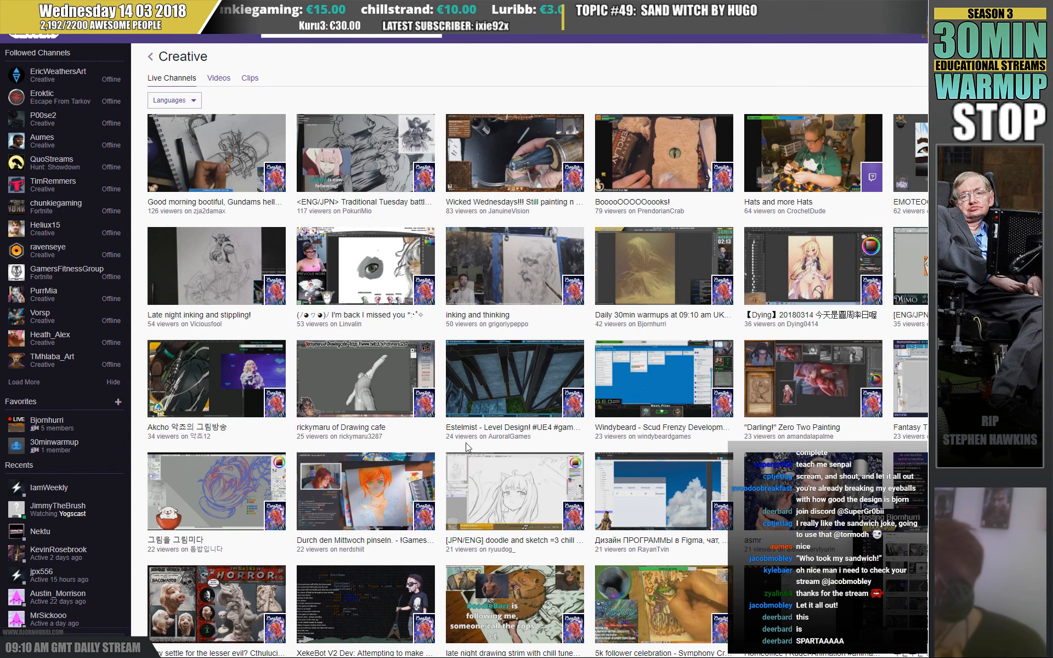
{"action": "mouse_move", "coordinate": [561, 451]}
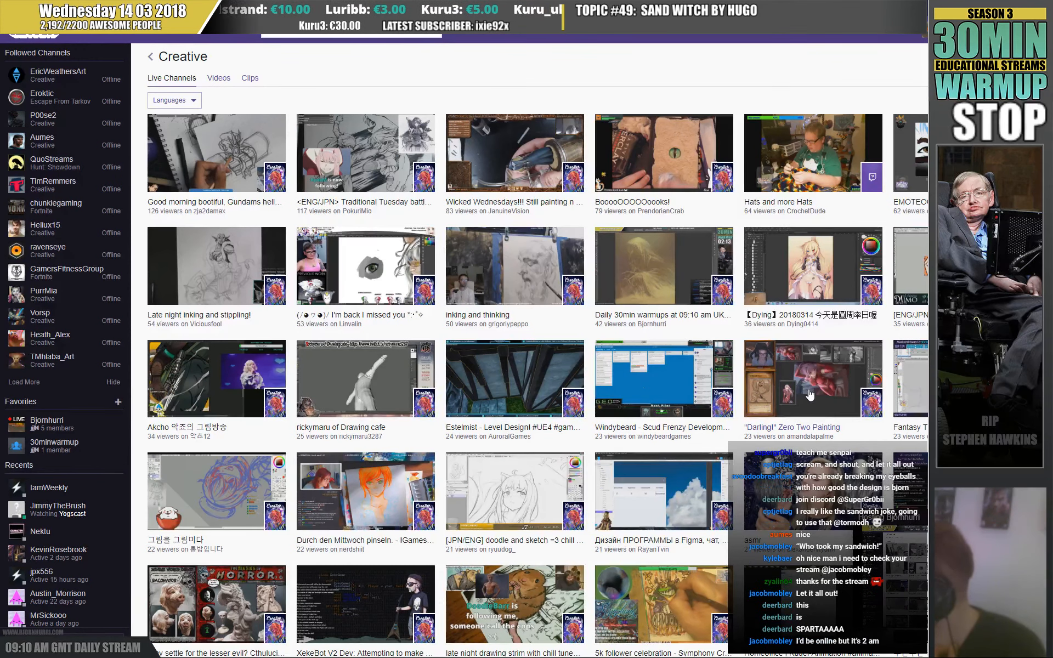
{"action": "mouse_move", "coordinate": [773, 434]}
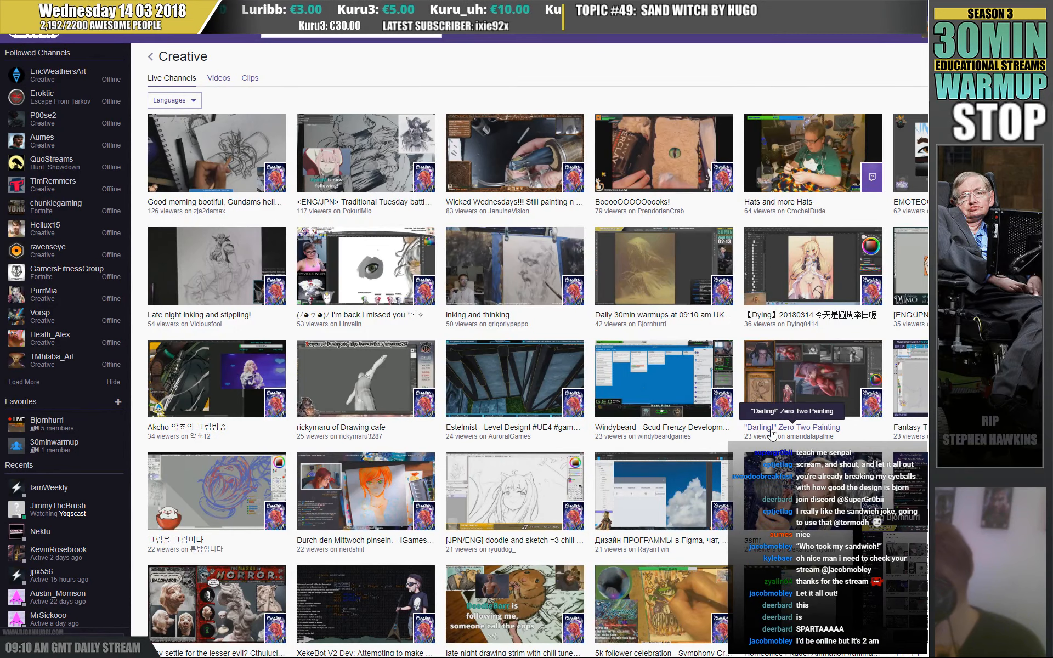
{"action": "scroll", "scroll_direction": "down", "scroll_amount": 3}
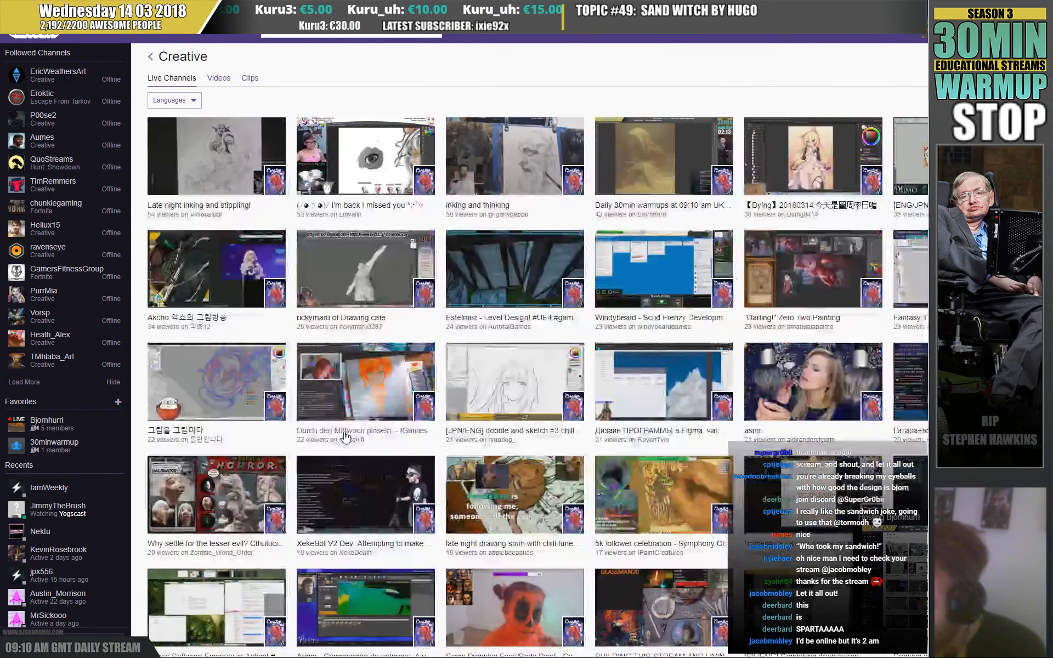
{"action": "scroll", "scroll_direction": "down", "scroll_amount": 3}
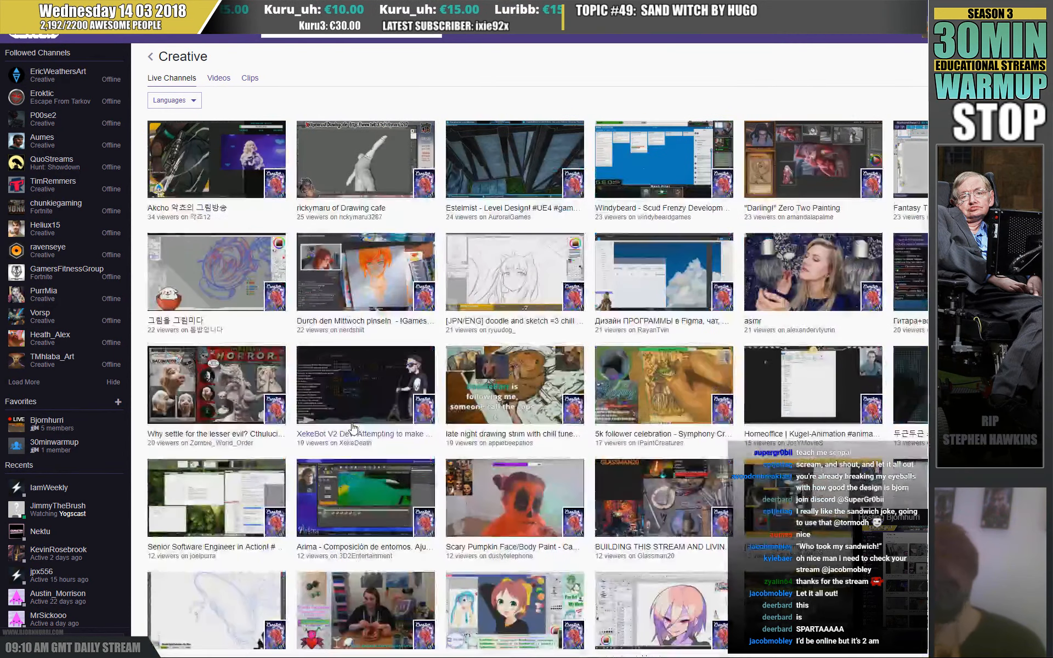